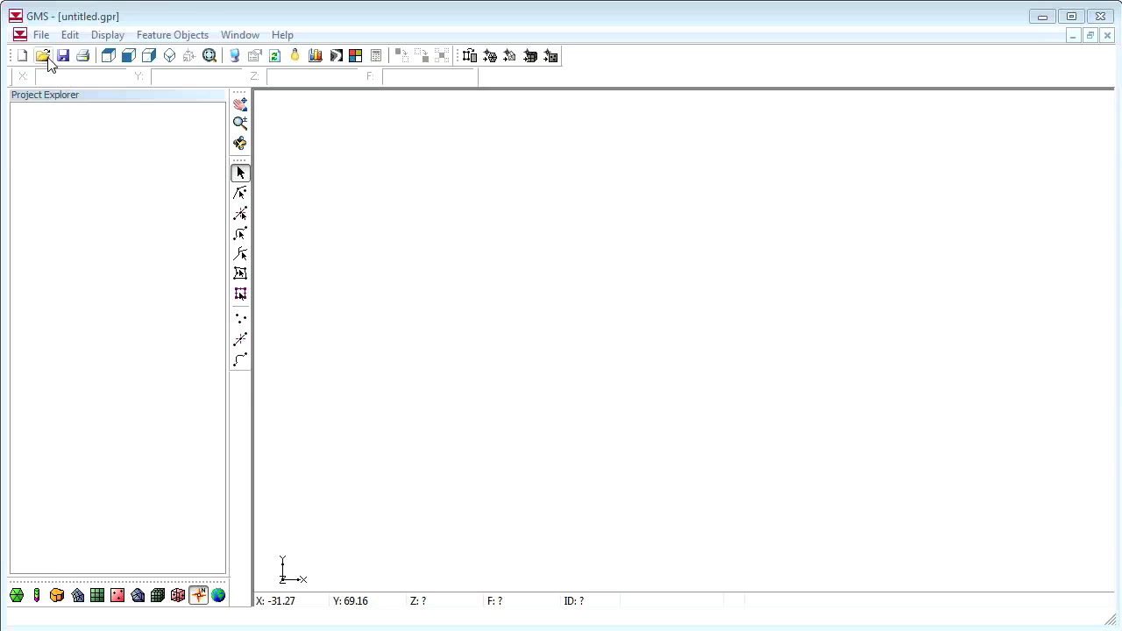
Open the points.gpr project from the layerdata folder
click(43, 55)
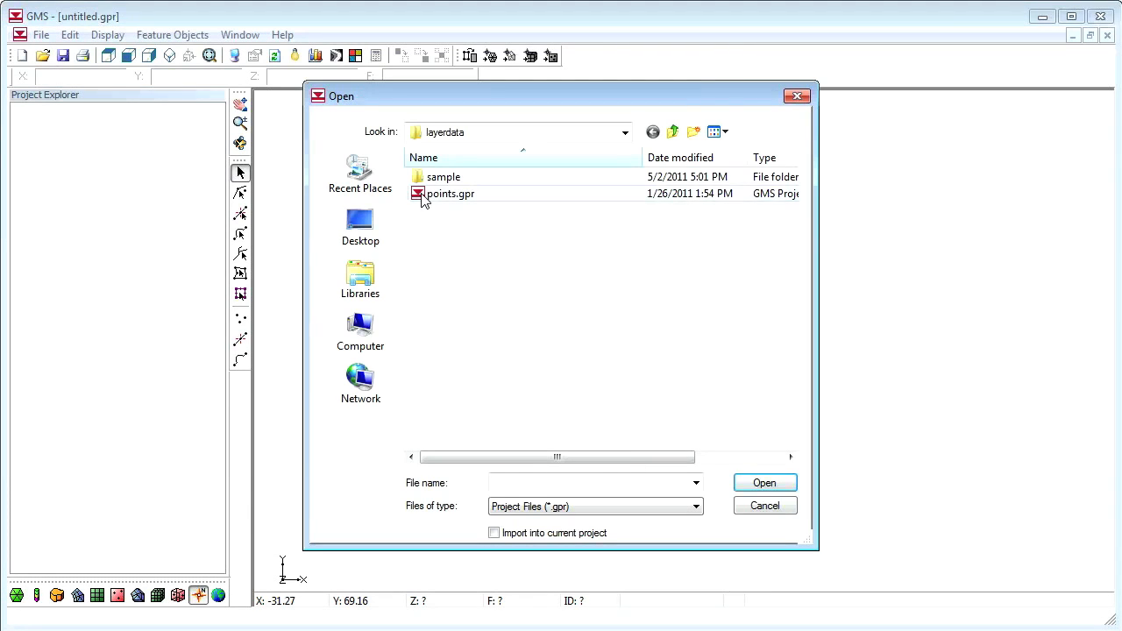
click(451, 193)
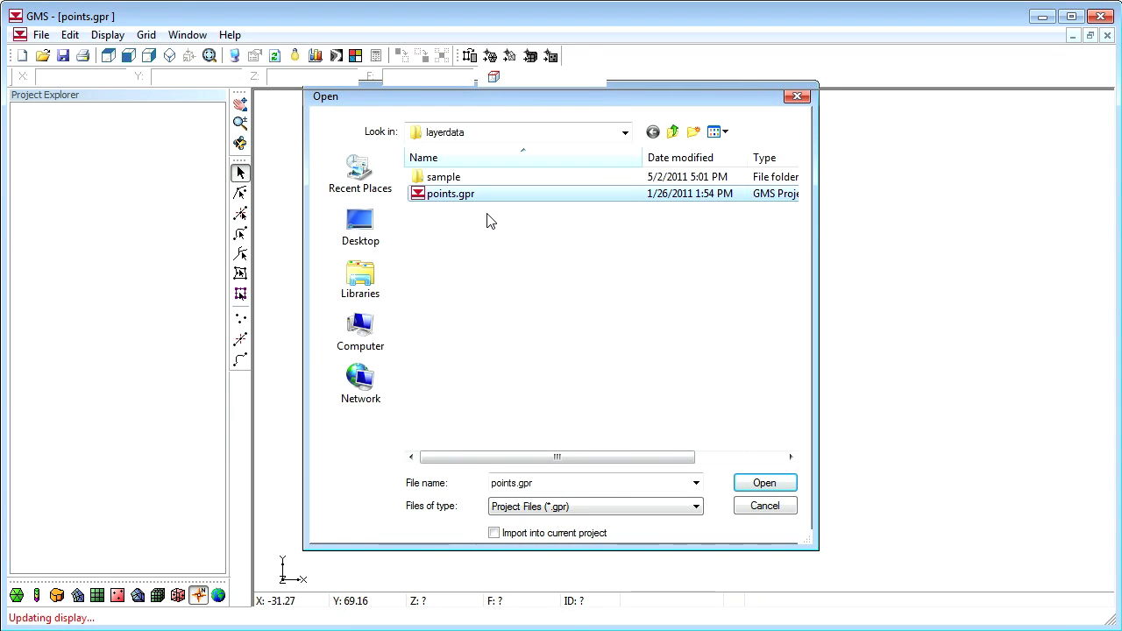
click(764, 482)
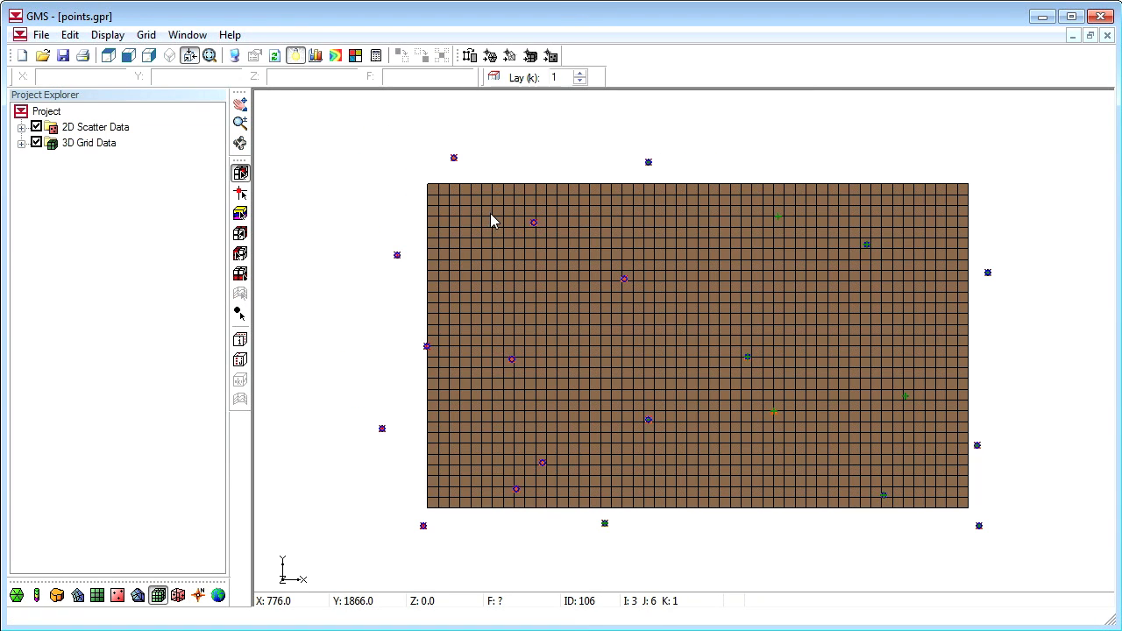
mouse_move(688, 331)
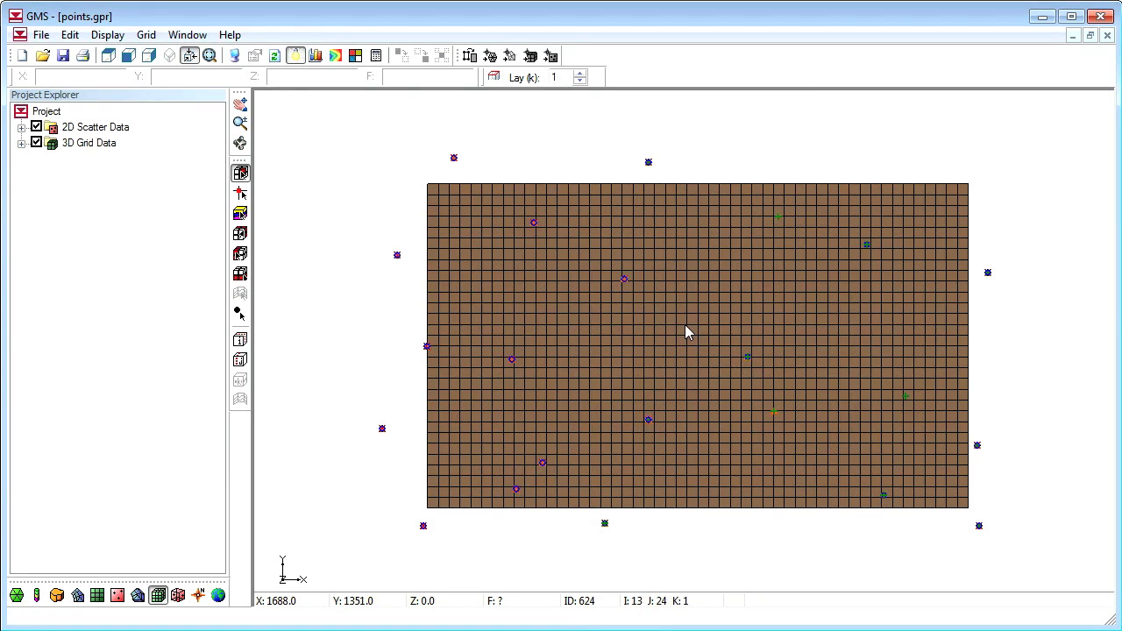
Show the grid in front view and create a MODFLOW simulation with default Global settings
click(682, 319)
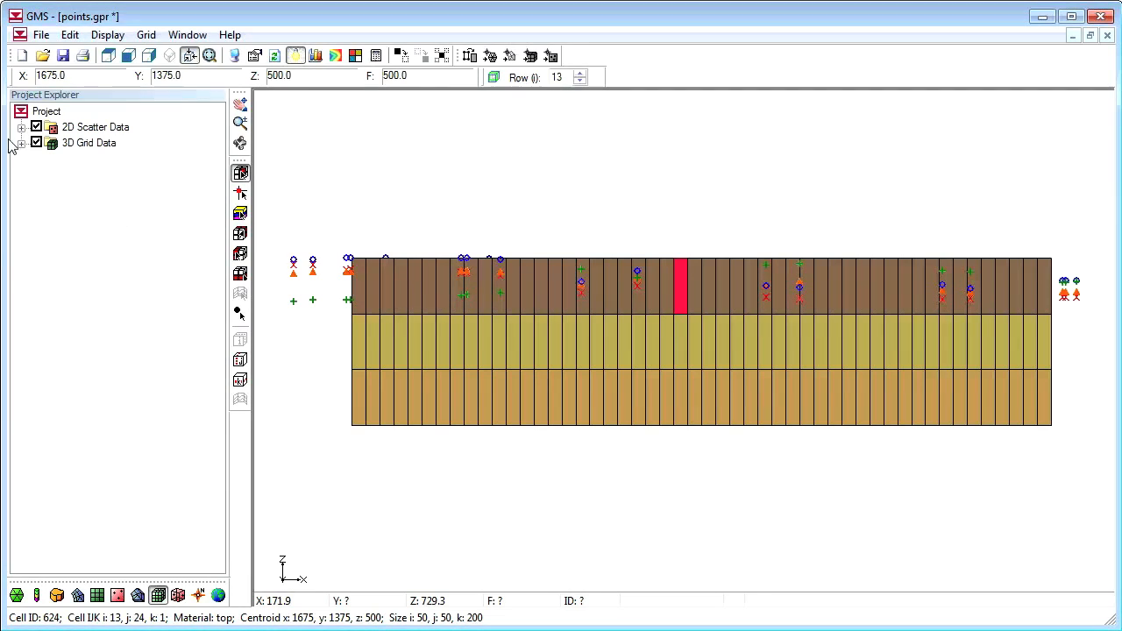
click(21, 142)
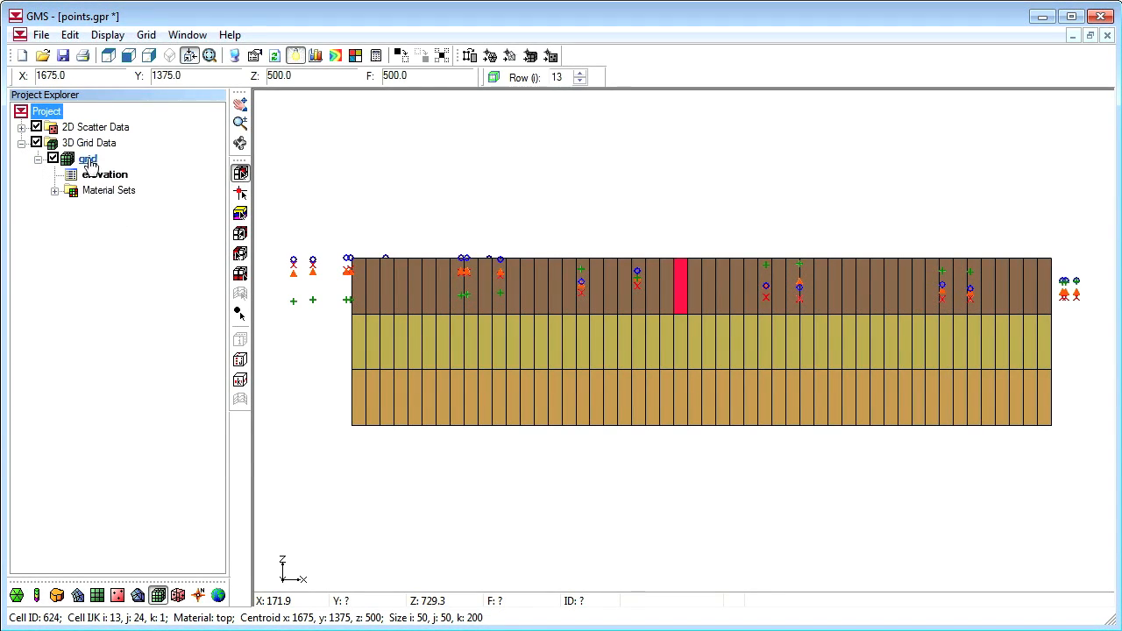
right_click(88, 158)
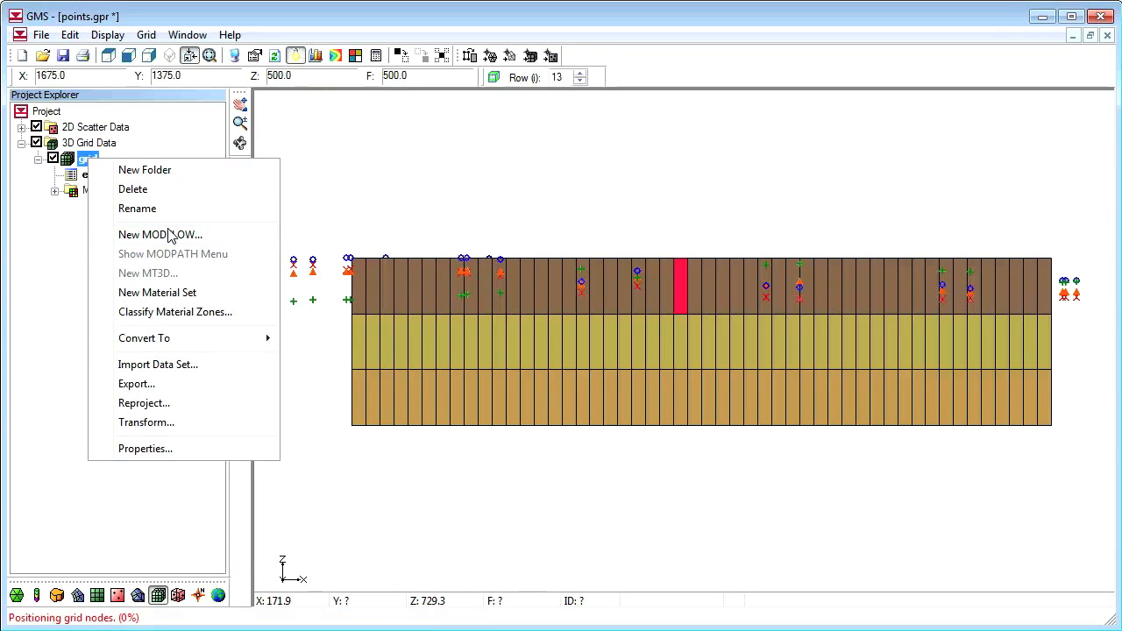
click(160, 234)
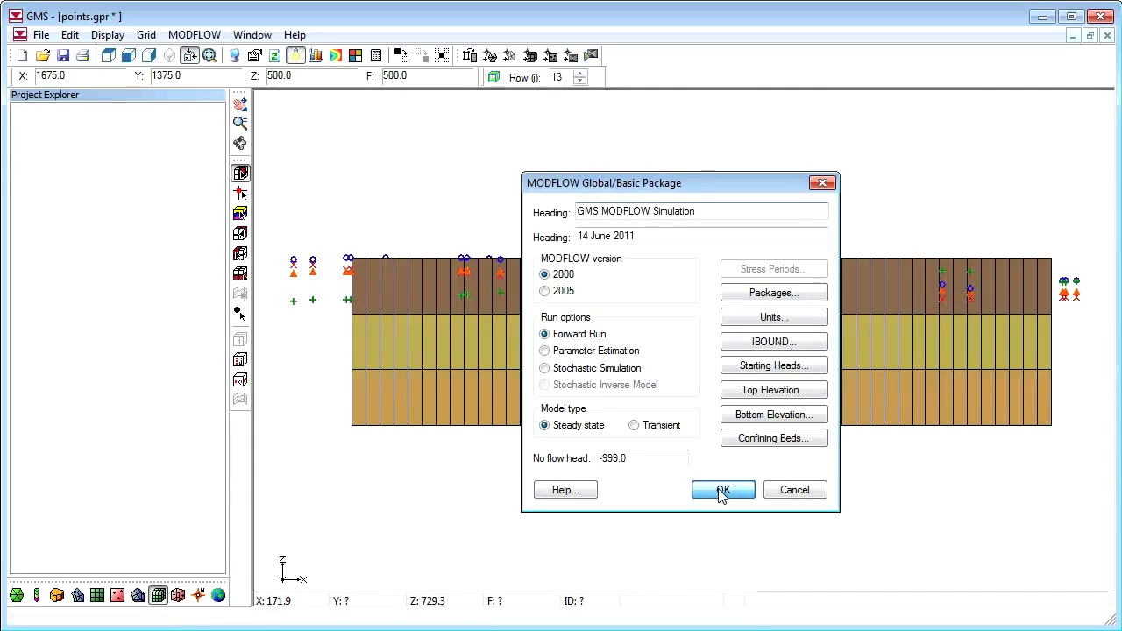
click(722, 489)
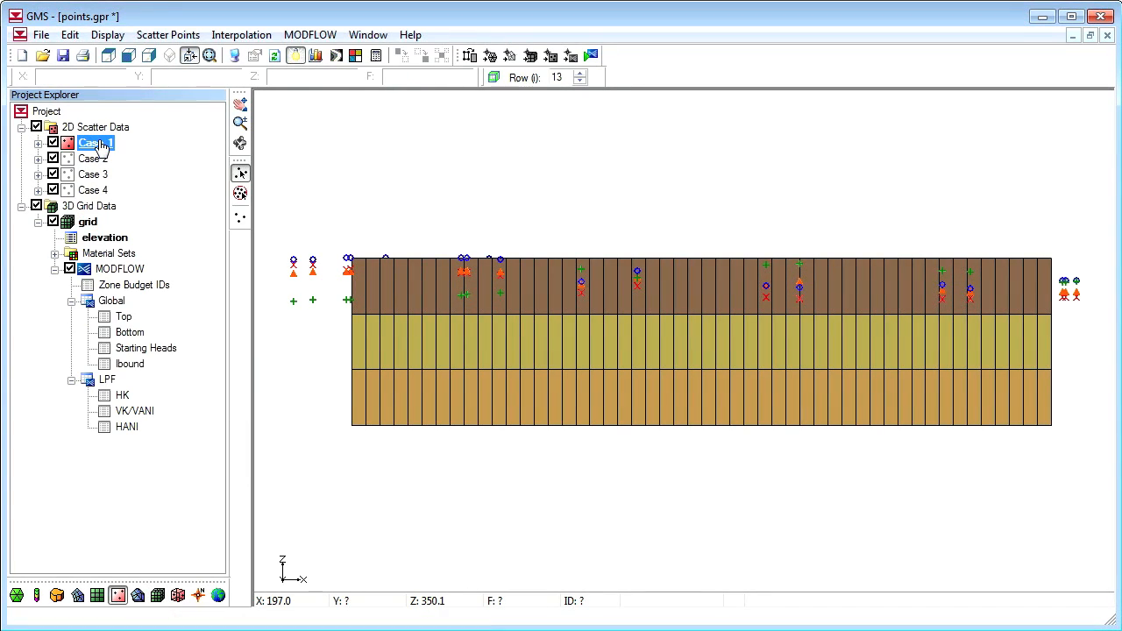
Start interpolating the Case 1 scatter set to MODFLOW layers
right_click(95, 143)
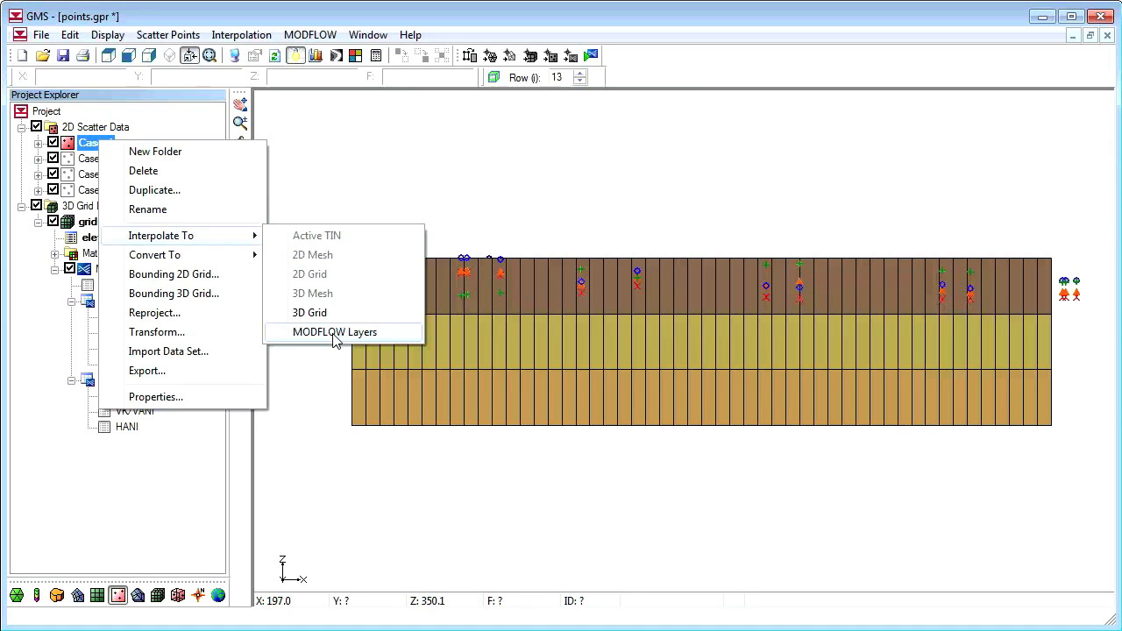
click(336, 331)
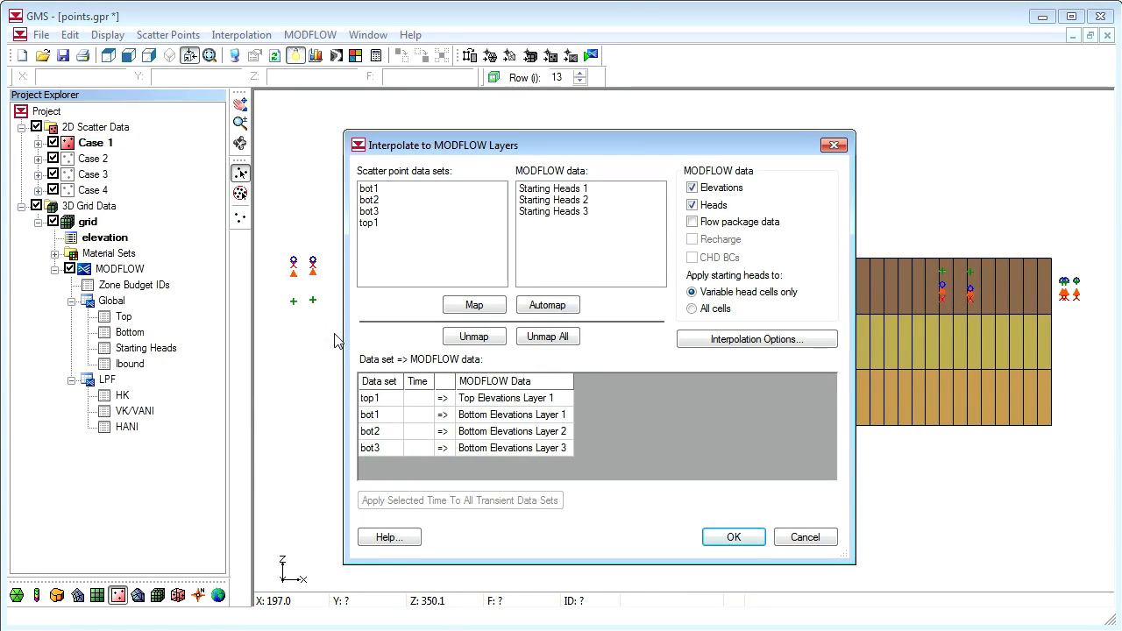
mouse_move(386, 191)
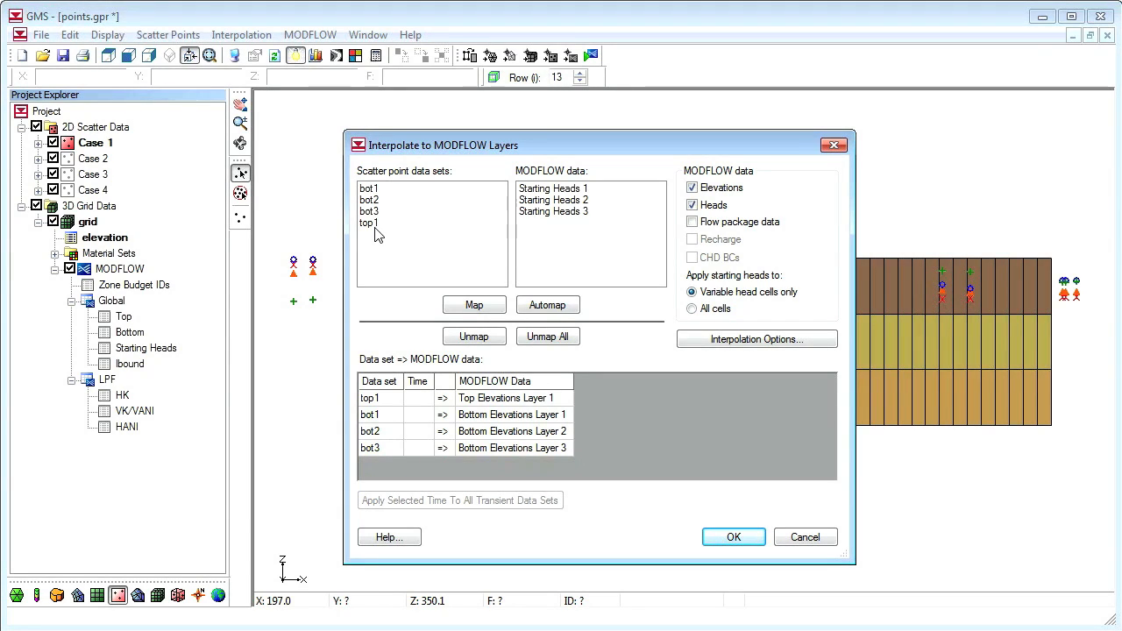
mouse_move(613, 223)
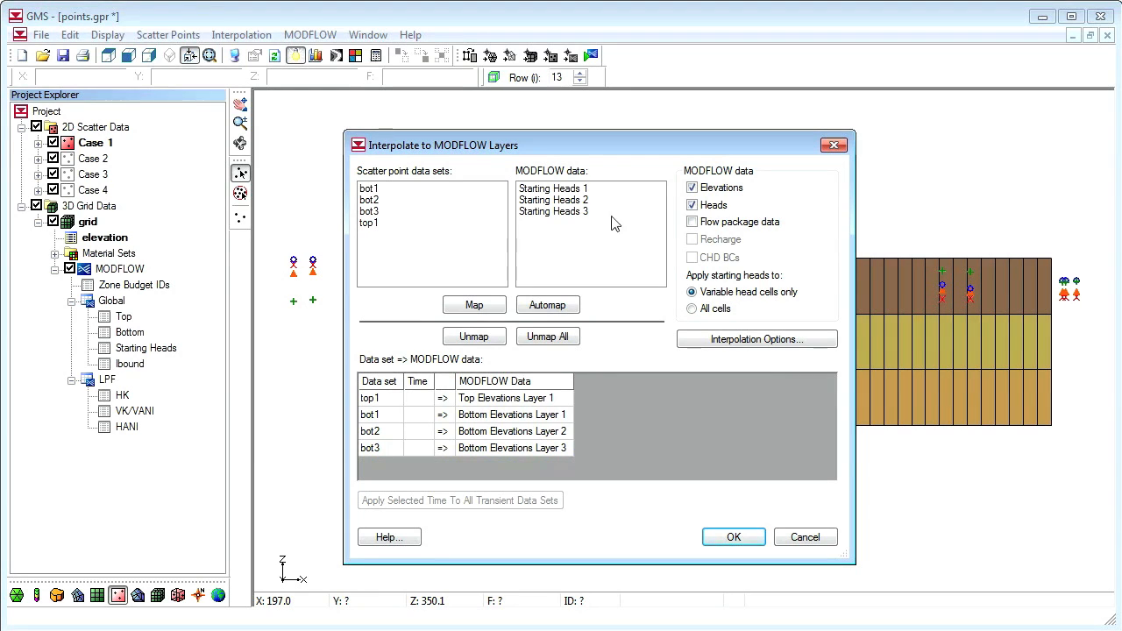
mouse_move(567, 237)
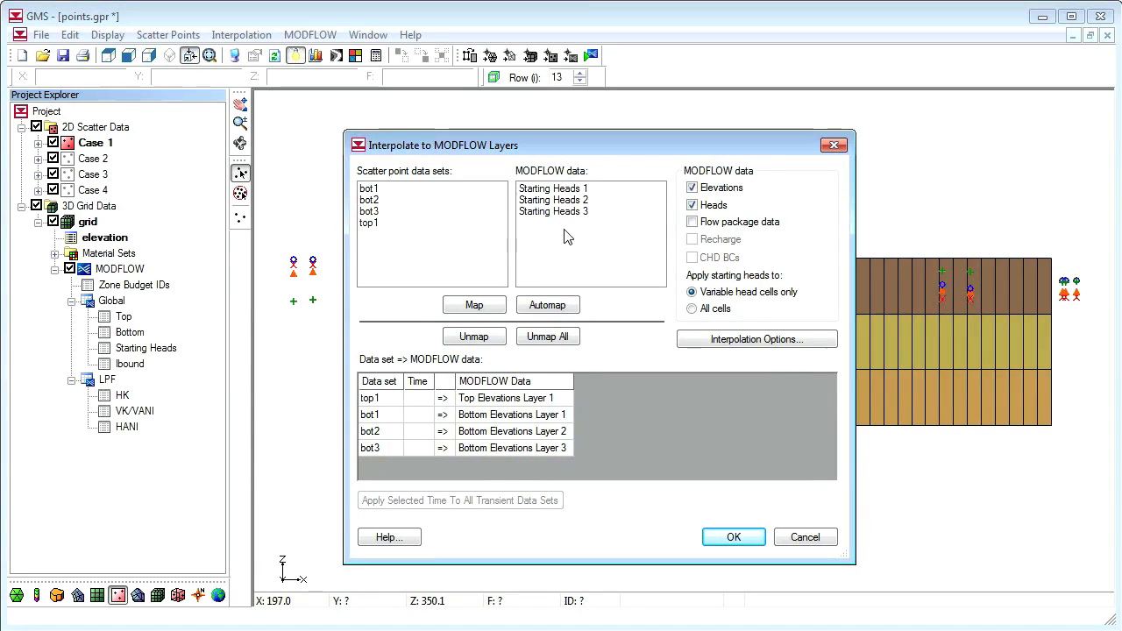
mouse_move(534, 290)
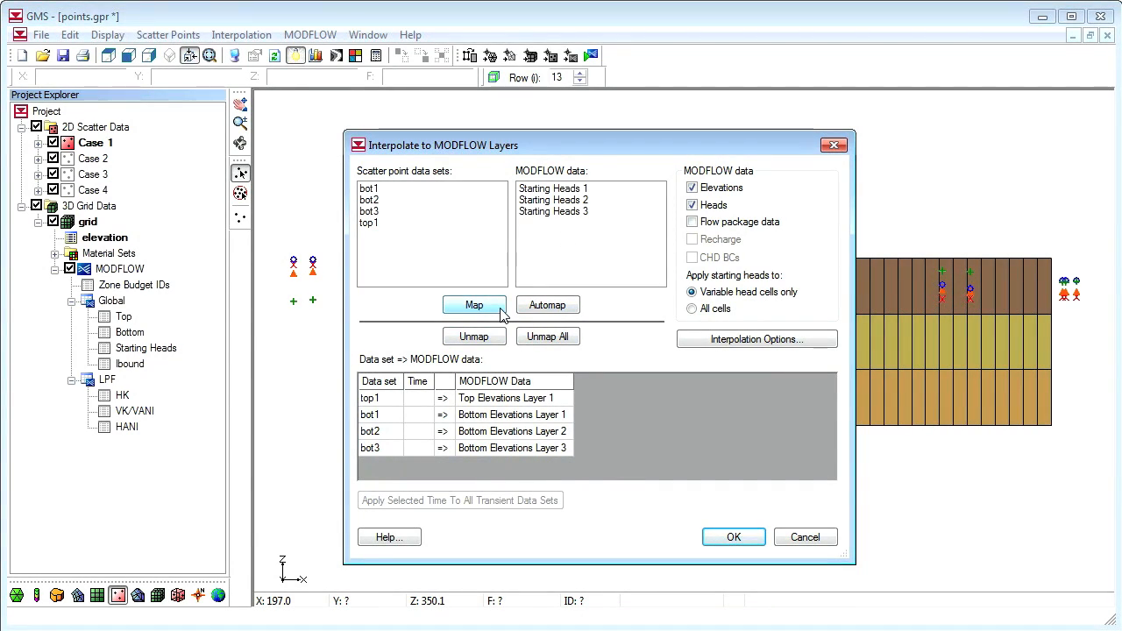
Turn off flow package data interpolation and map top1 to Starting Heads 1
click(692, 222)
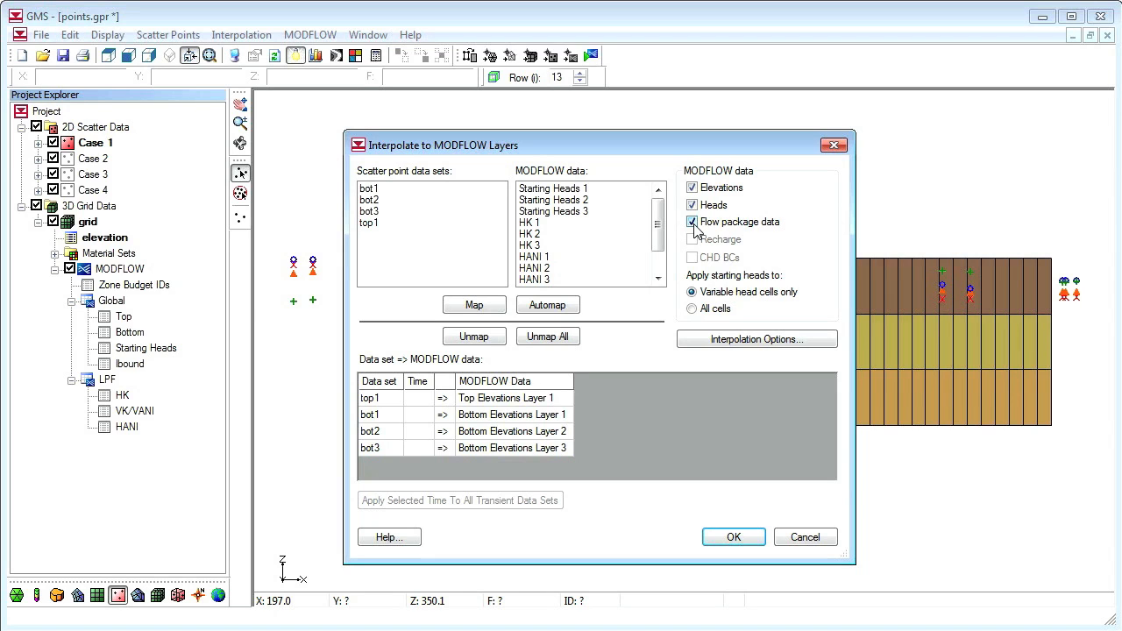
click(692, 222)
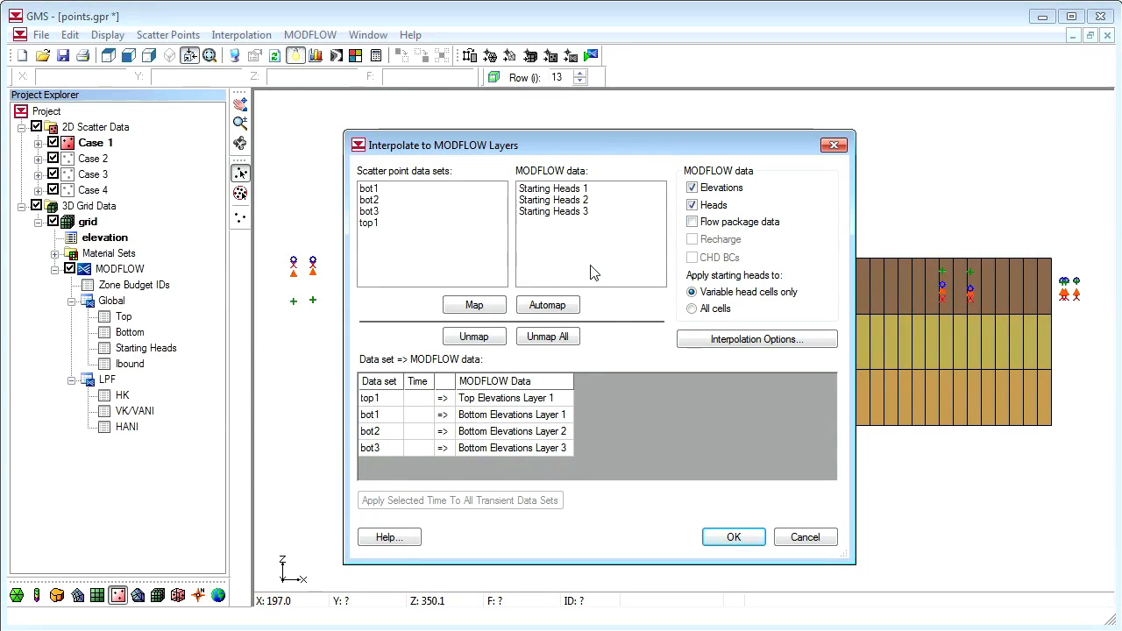
mouse_move(383, 220)
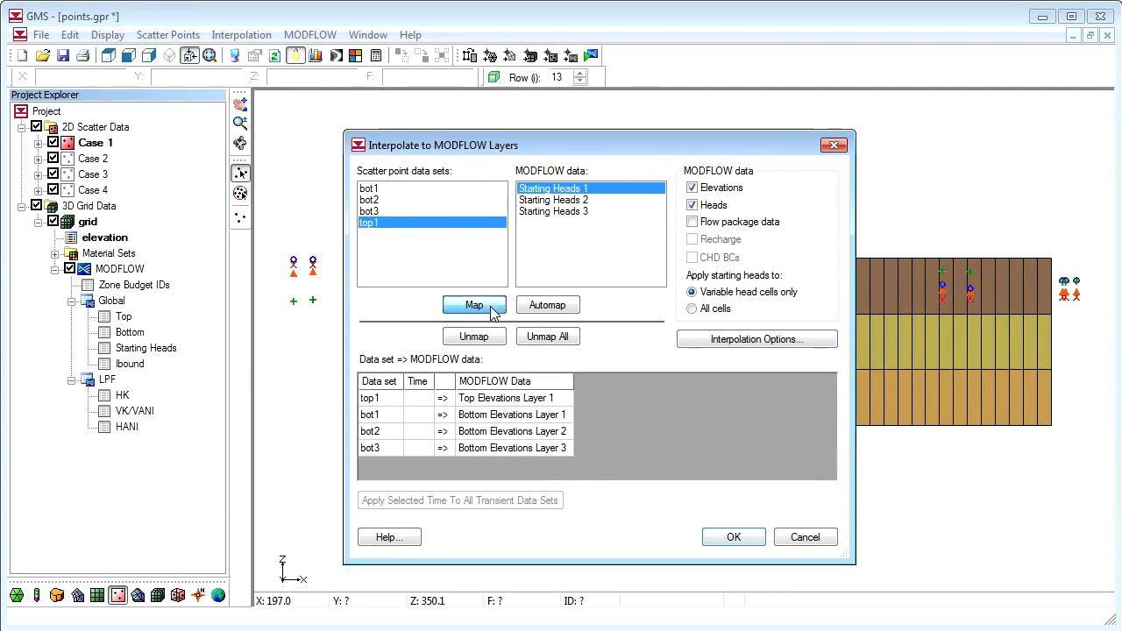
click(474, 305)
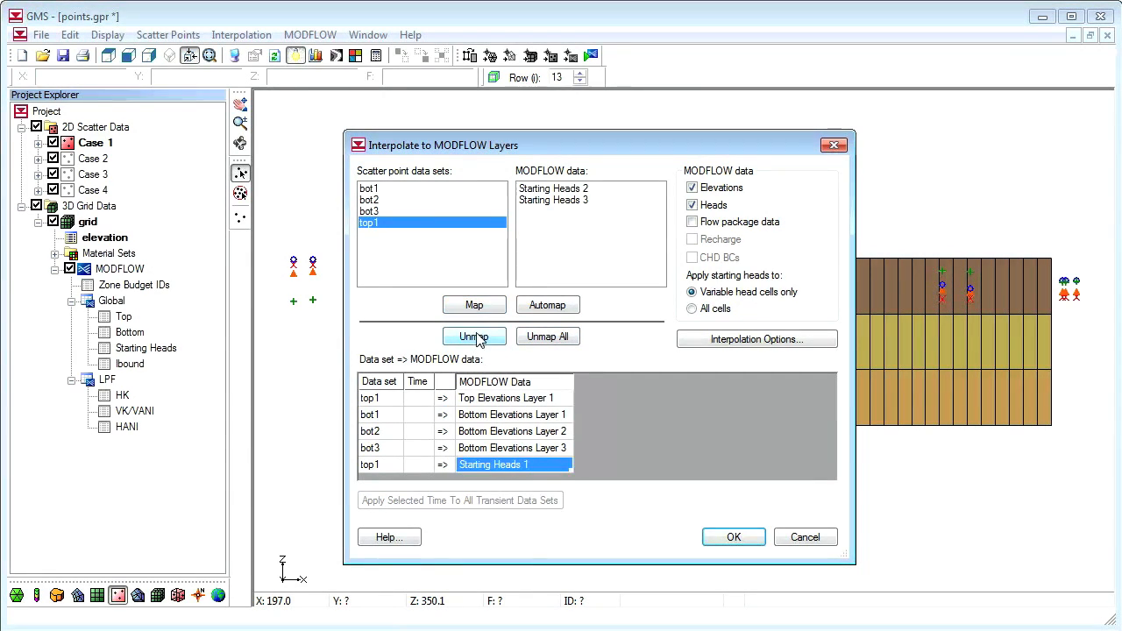
Unmap top1 from Starting Heads 1 and keep inverse distance weighted interpolation
click(473, 337)
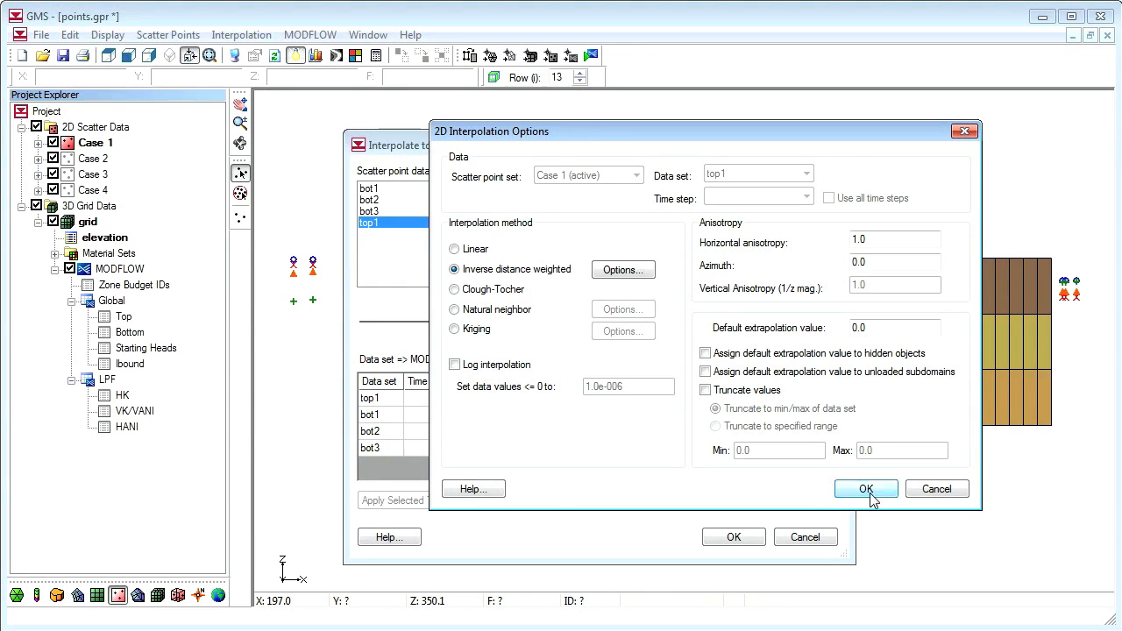
click(865, 489)
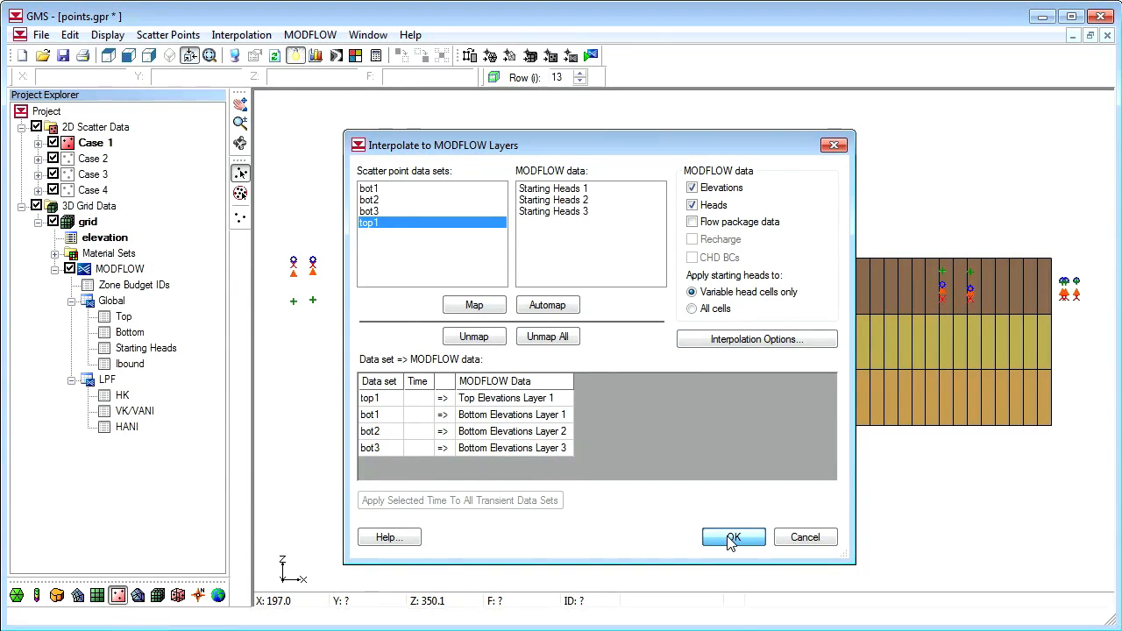
Run the Case 1 interpolation, then step through row cross-sections and orbit in 3D
click(733, 538)
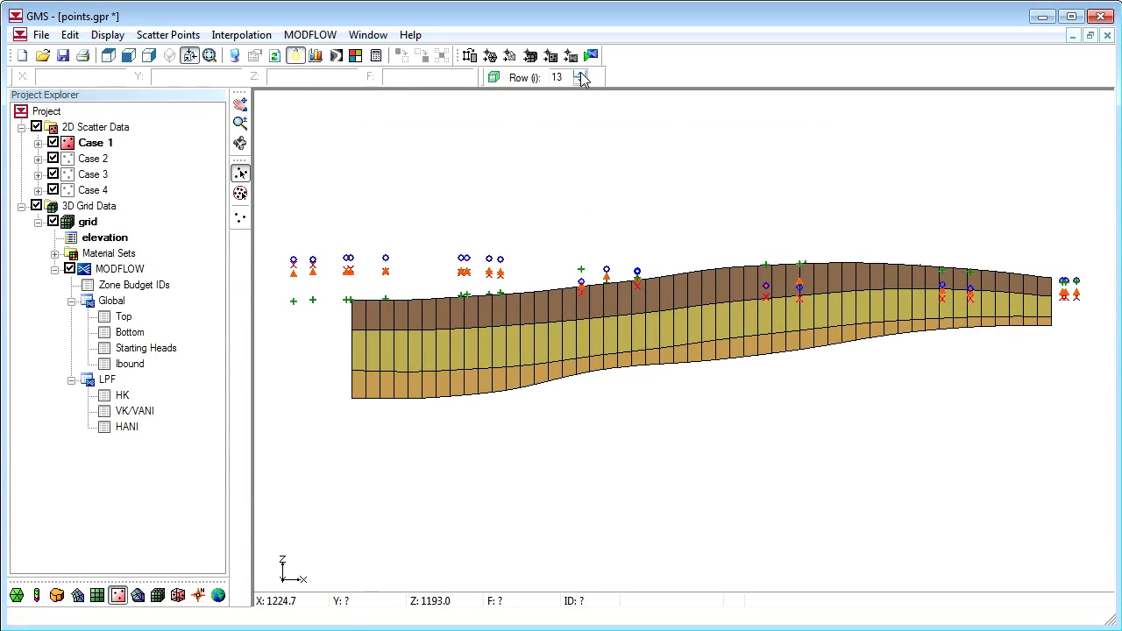
click(581, 74)
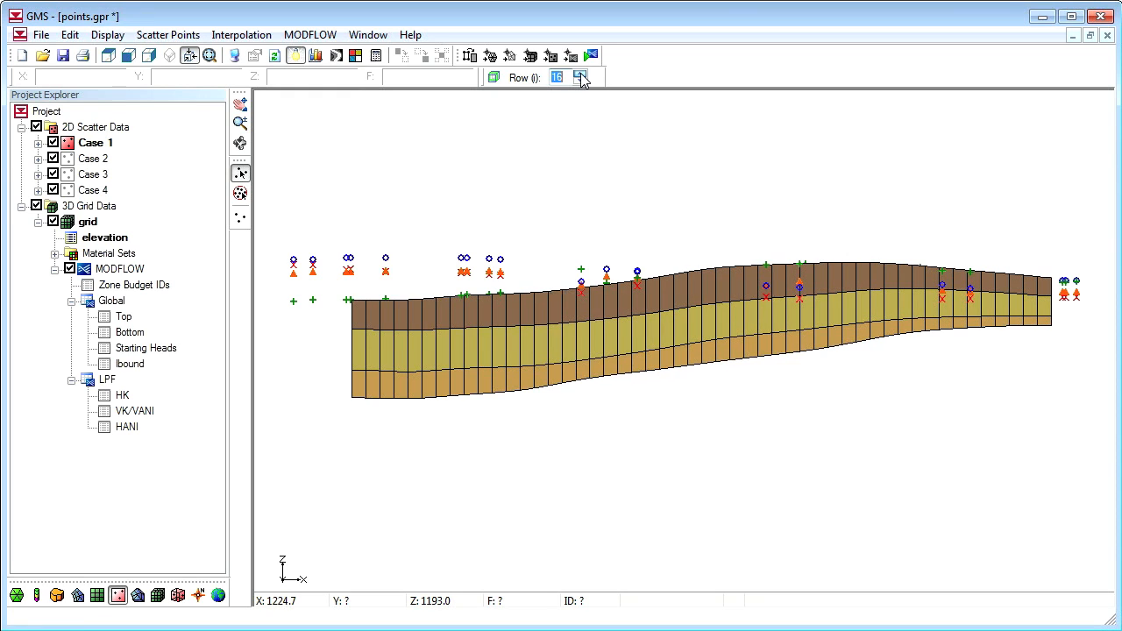
click(581, 77)
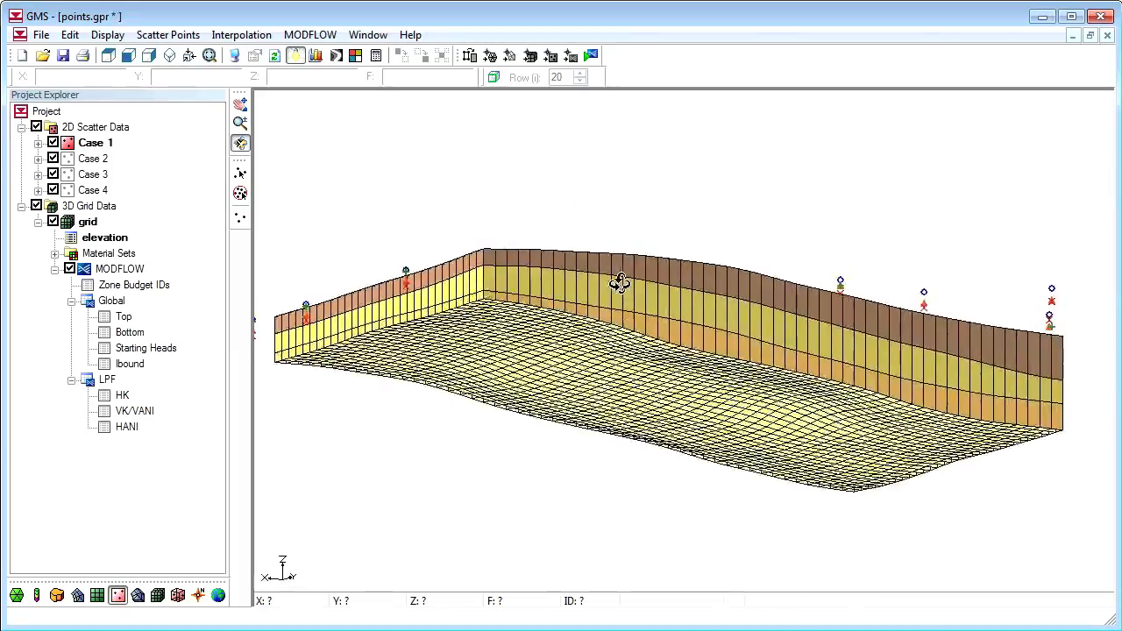
drag(620, 283, 656, 410)
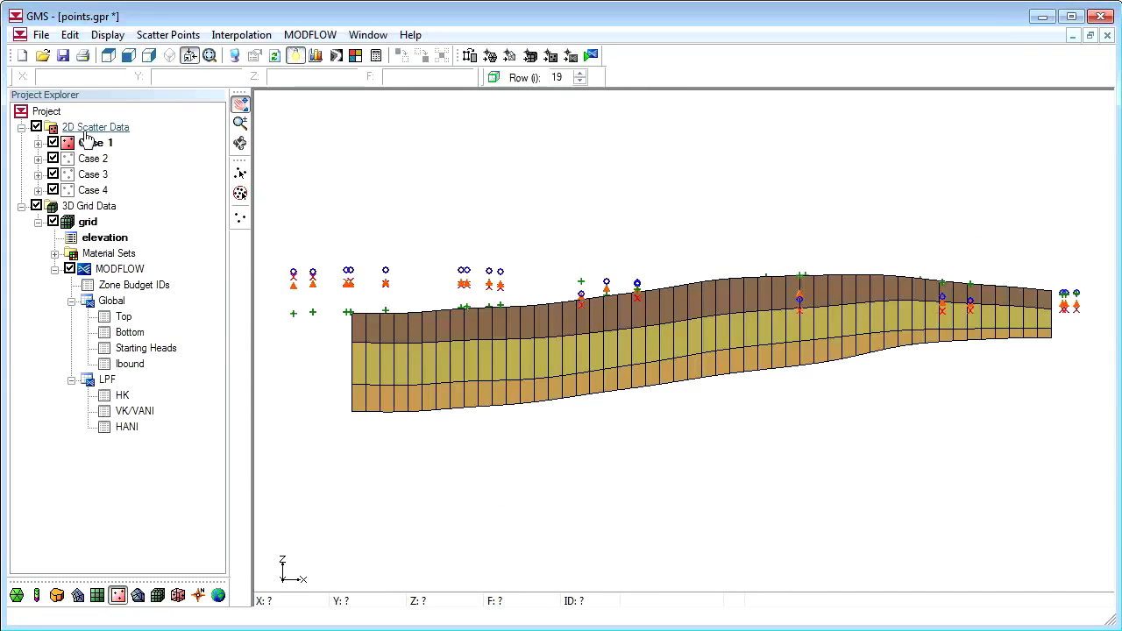
Interpolate Case 2 to MODFLOW layers using the top1 and bot1–bot3 mapping
right_click(92, 158)
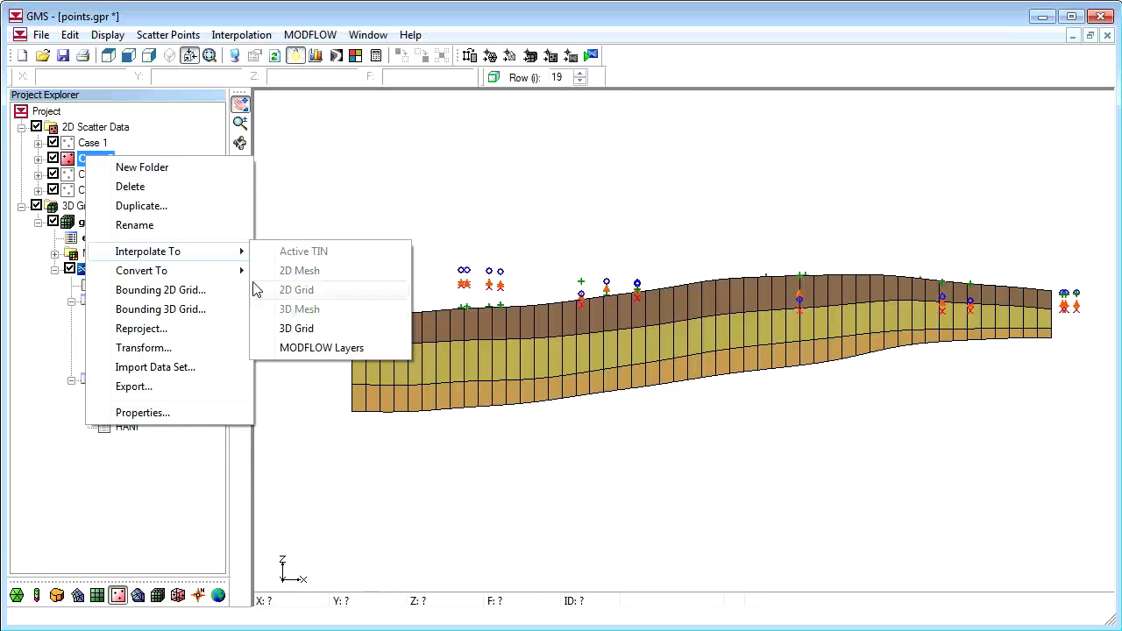
click(322, 347)
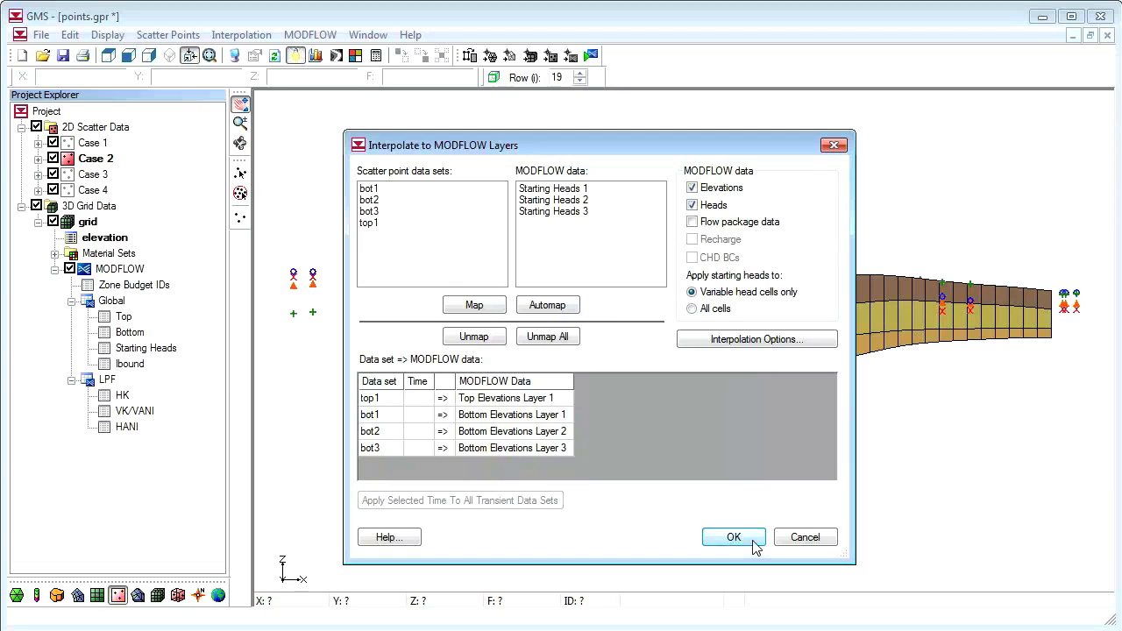
click(733, 536)
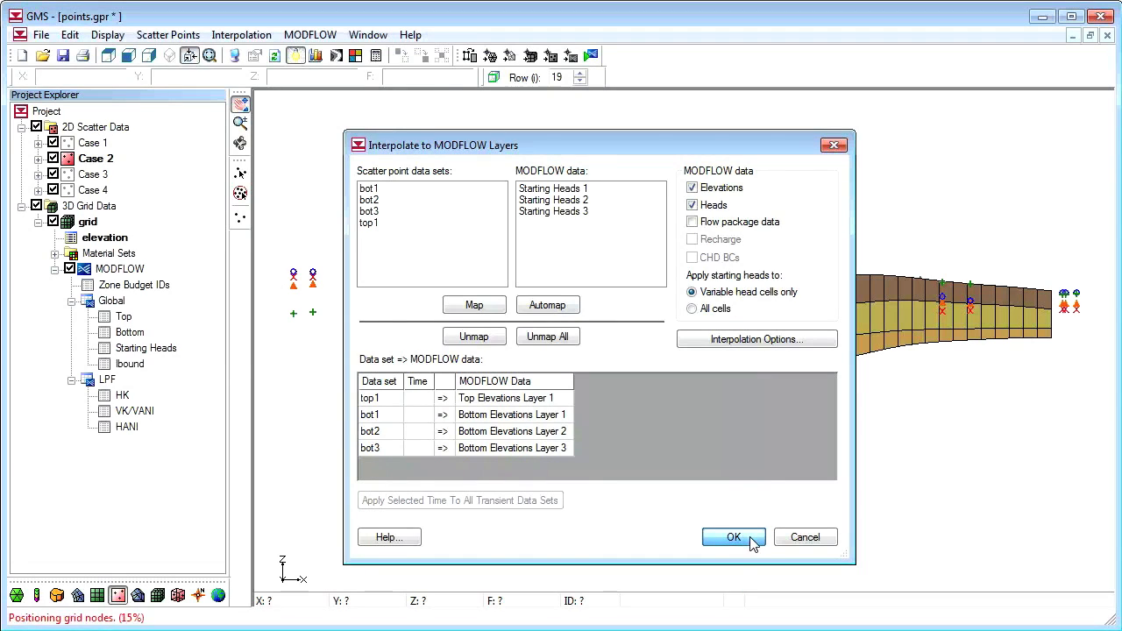
click(733, 536)
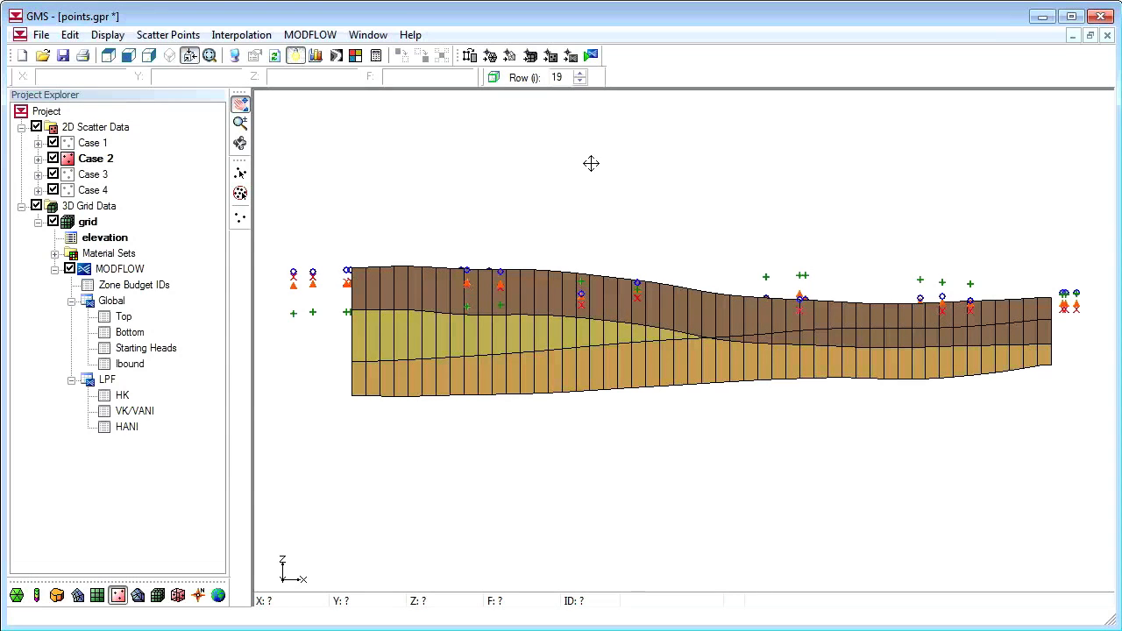
mouse_move(309, 35)
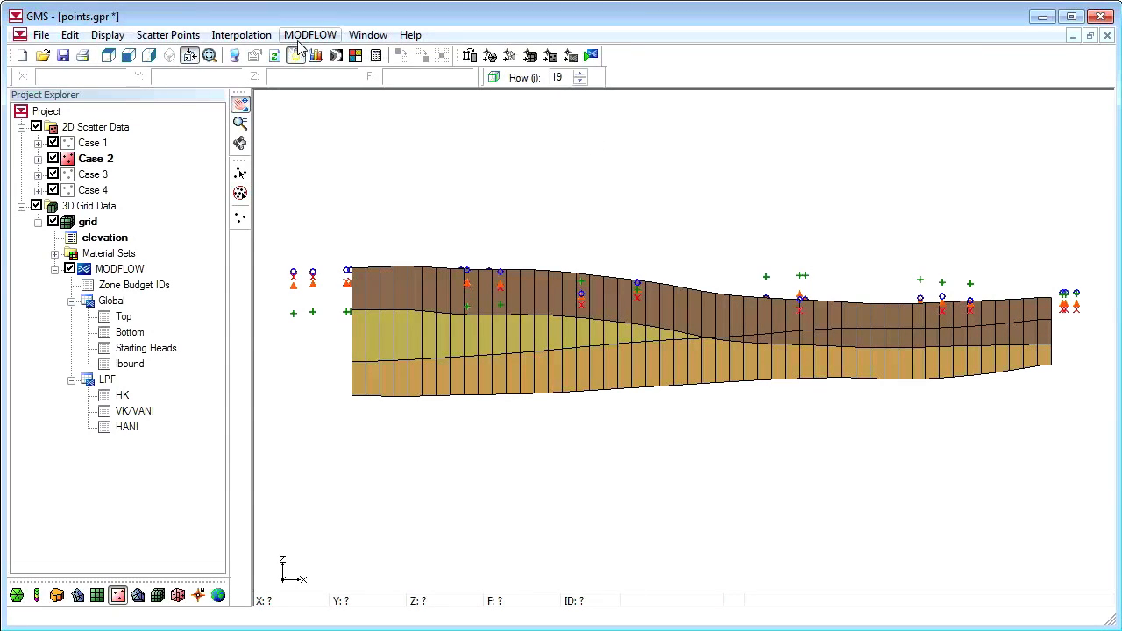
Run the MODFLOW Model Checker to list layer elevation errors
click(310, 34)
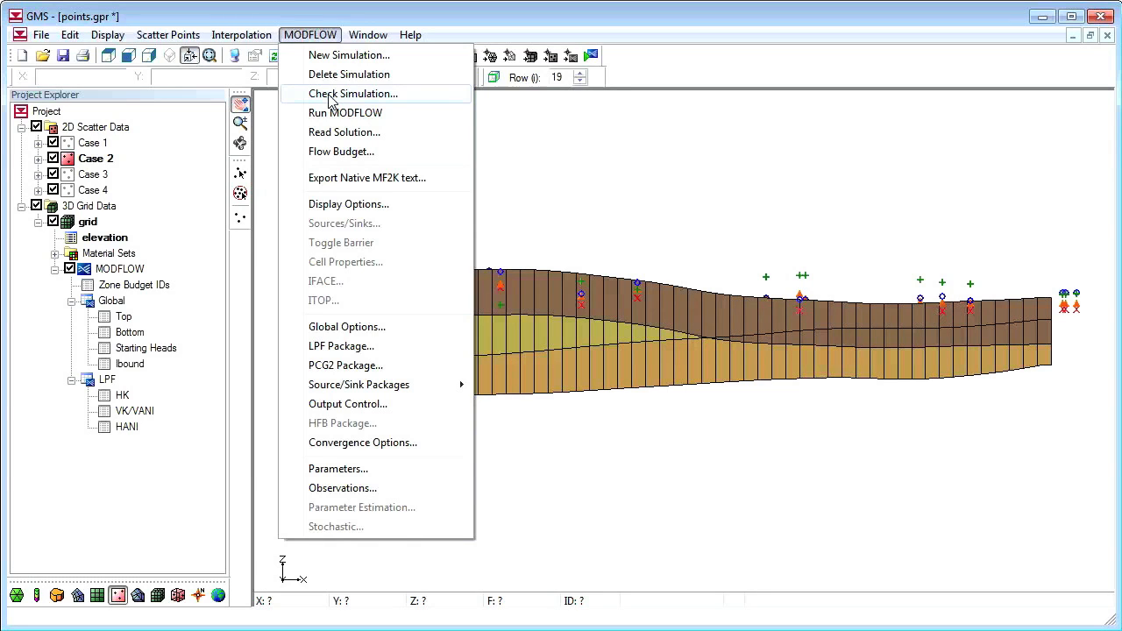
click(353, 93)
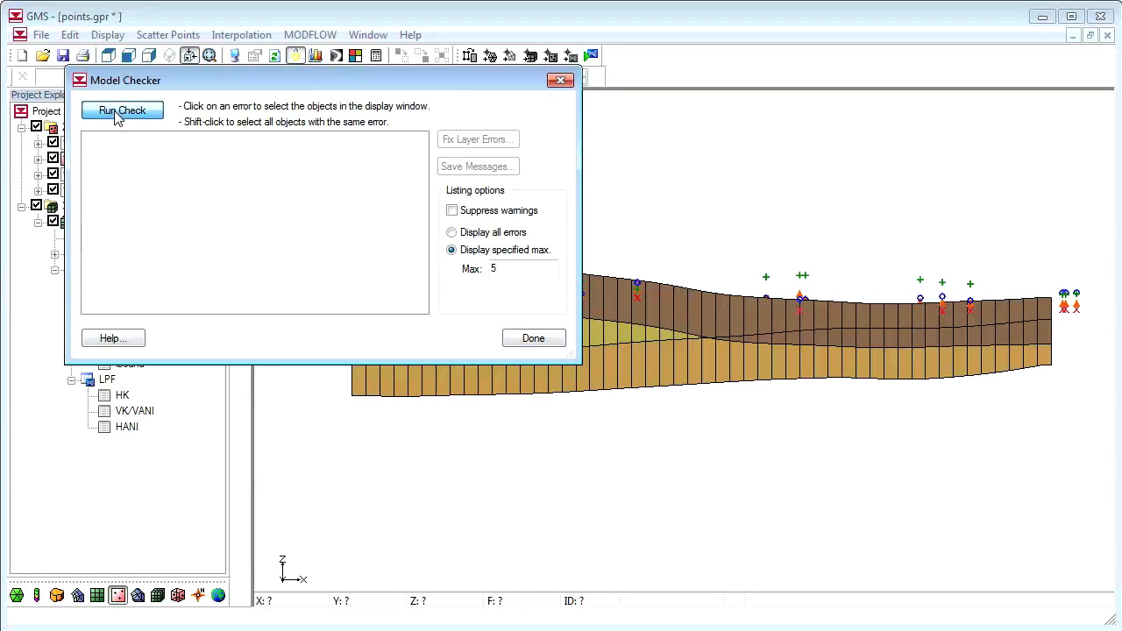
click(122, 109)
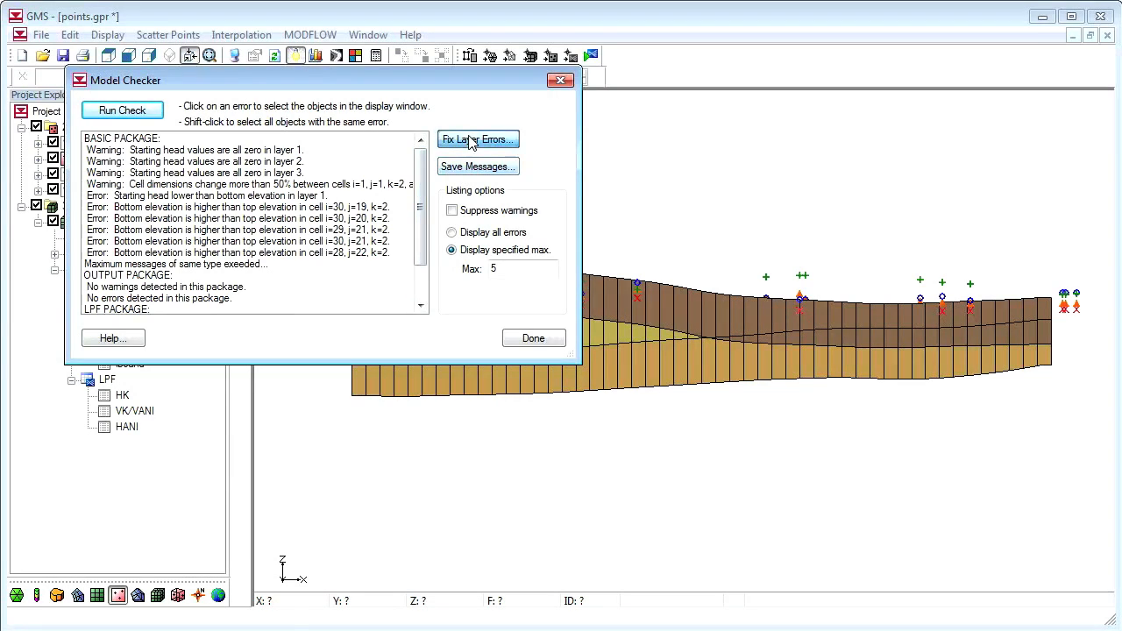
Fix the layer 2 overlap errors with the Average correction and close the checker
click(478, 140)
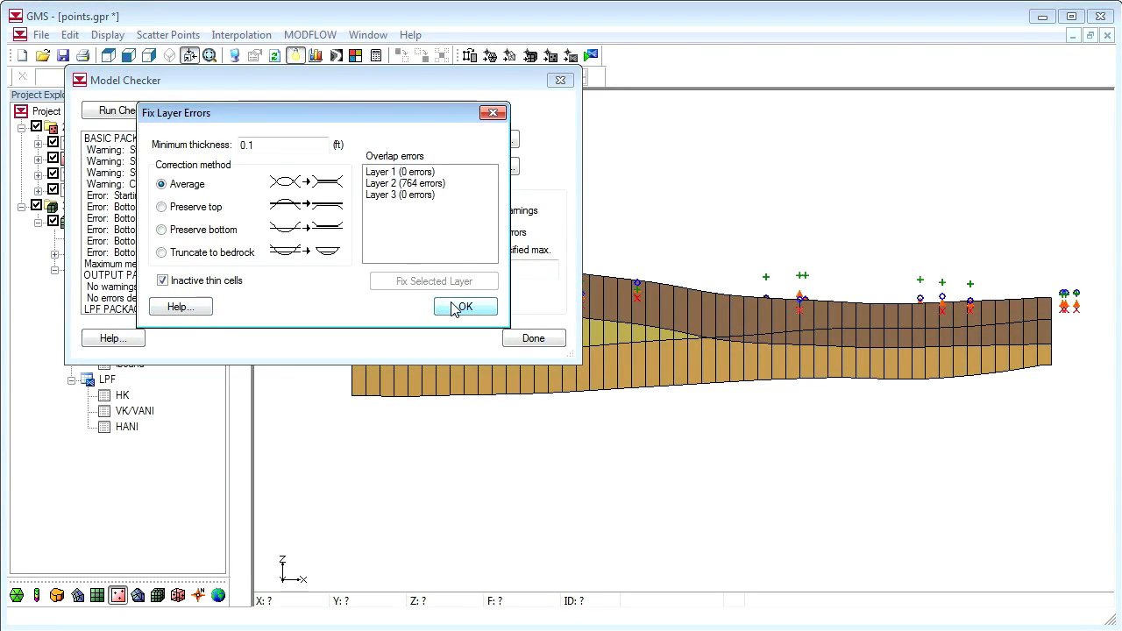
click(465, 306)
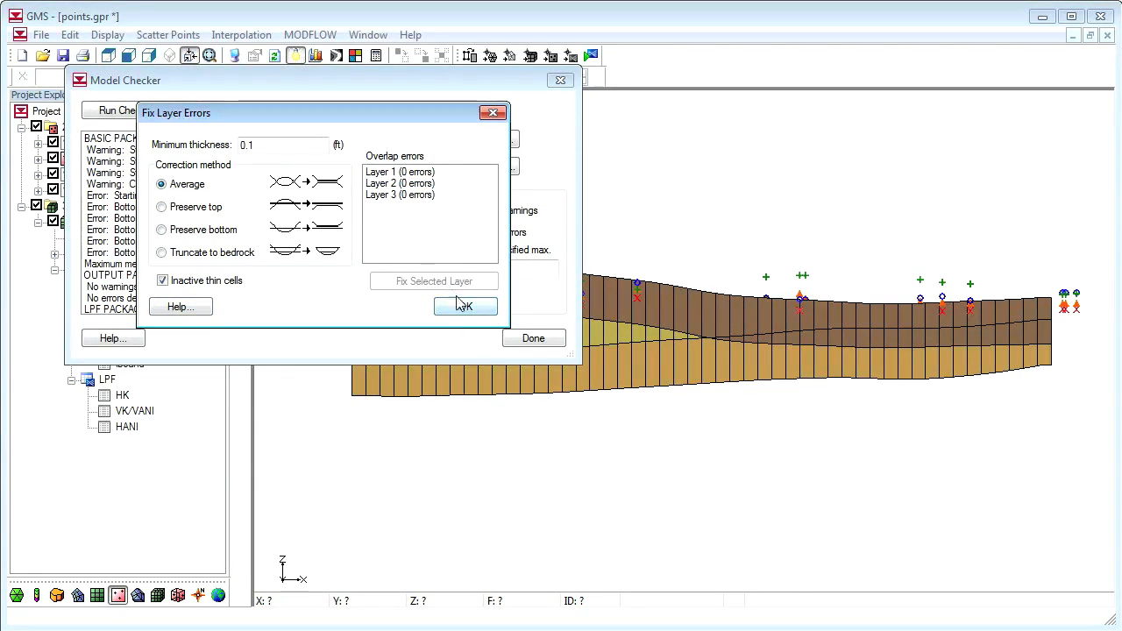
click(465, 306)
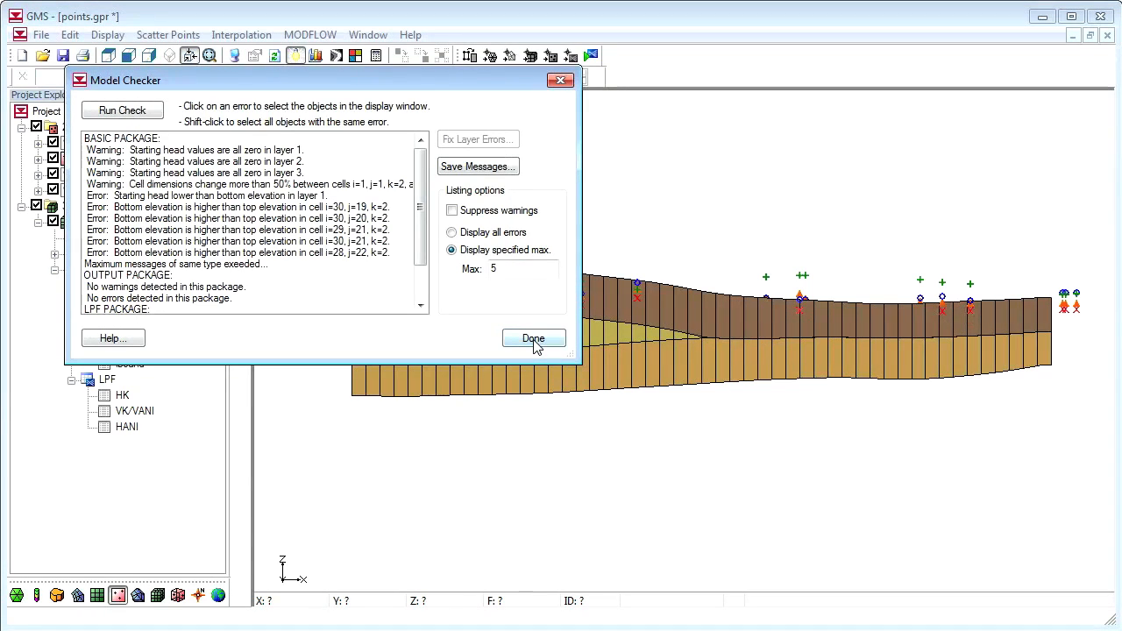
click(532, 339)
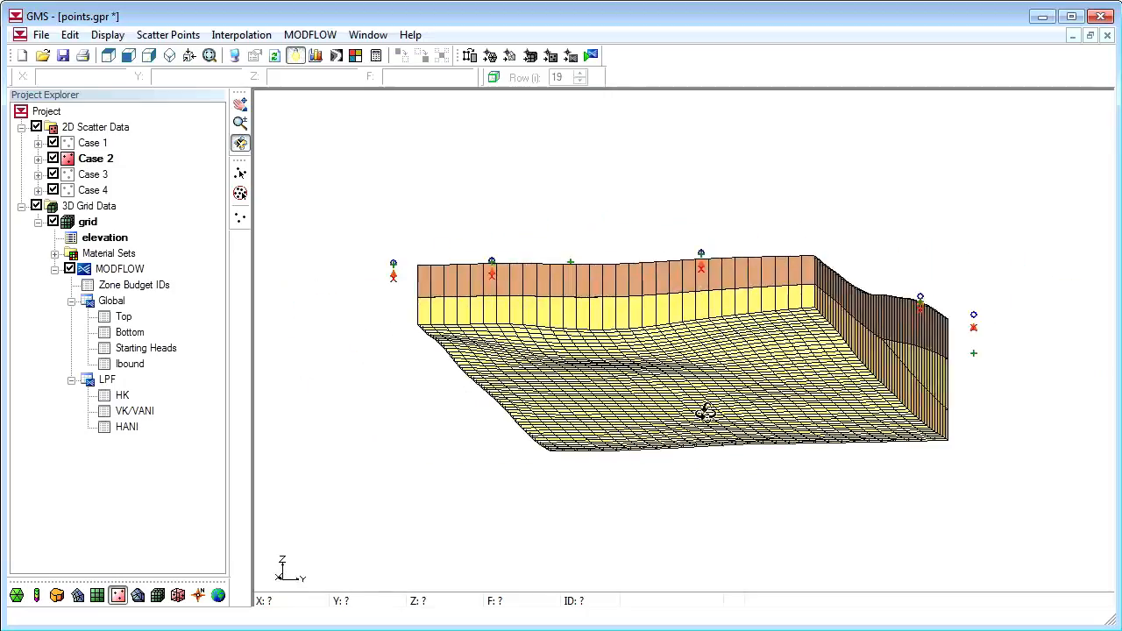
Orbit the grid to inspect the corrected layers, then return to side view
drag(702, 412, 648, 425)
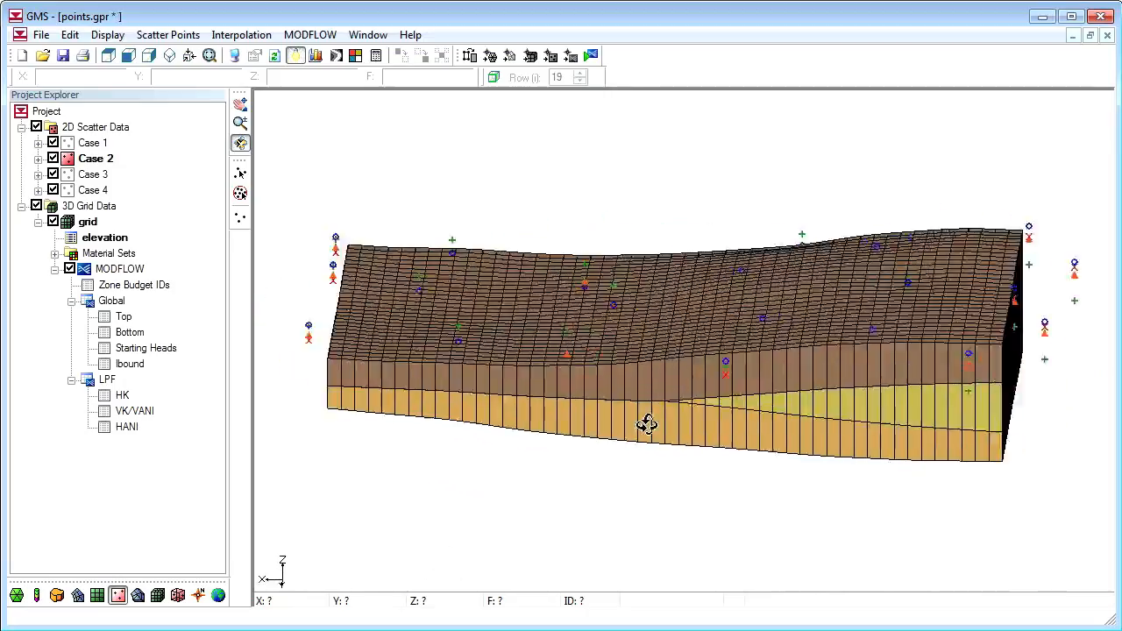
drag(648, 425, 745, 355)
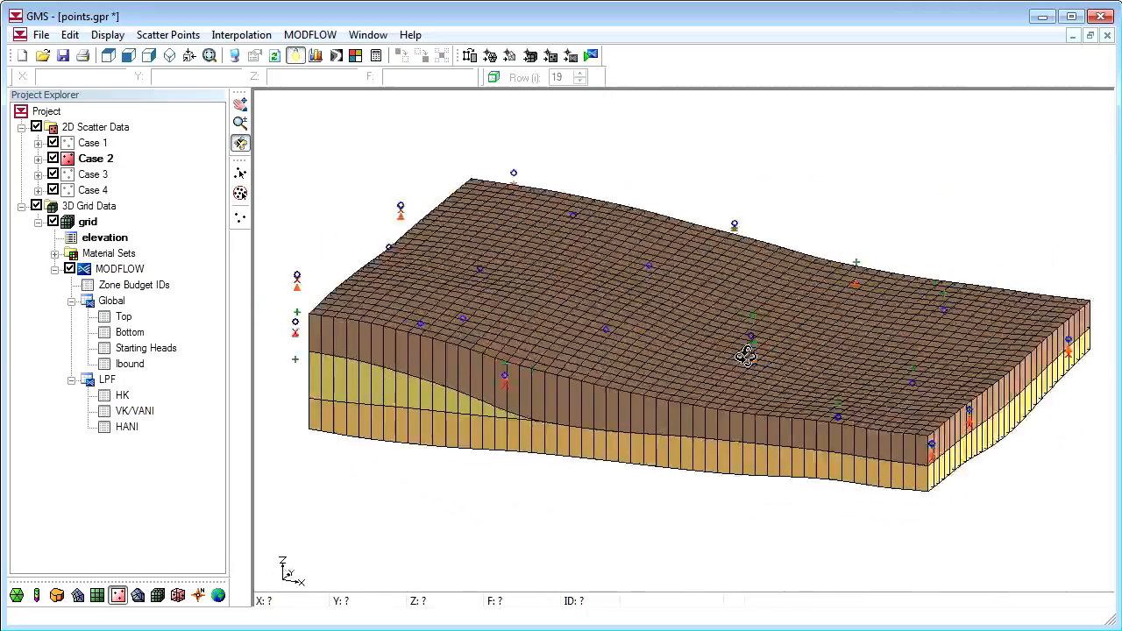
click(149, 55)
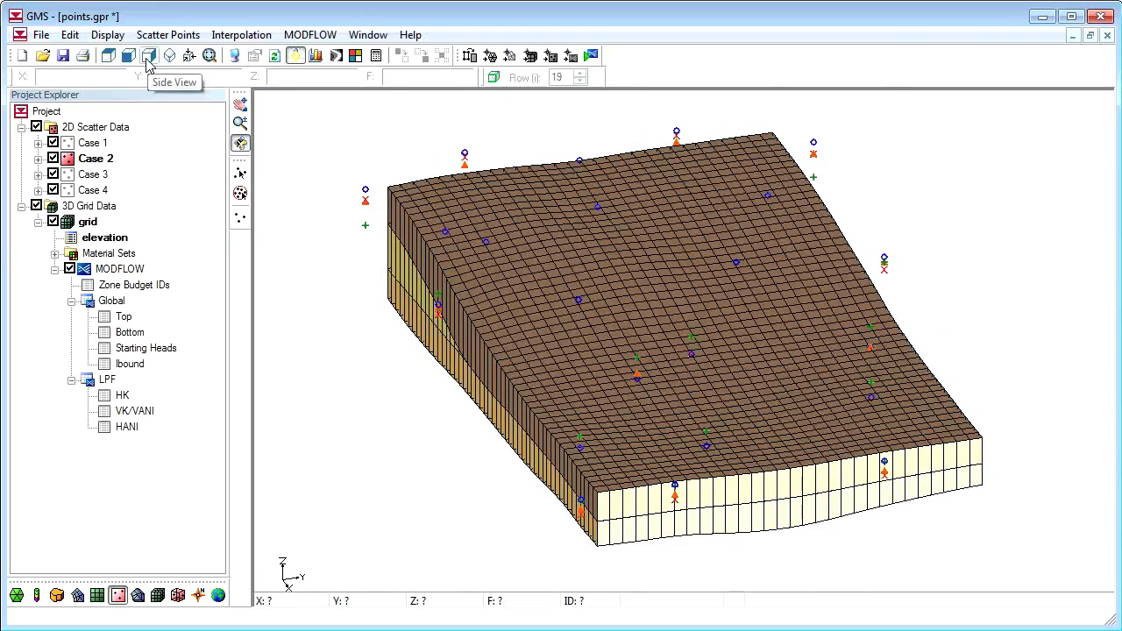
click(149, 55)
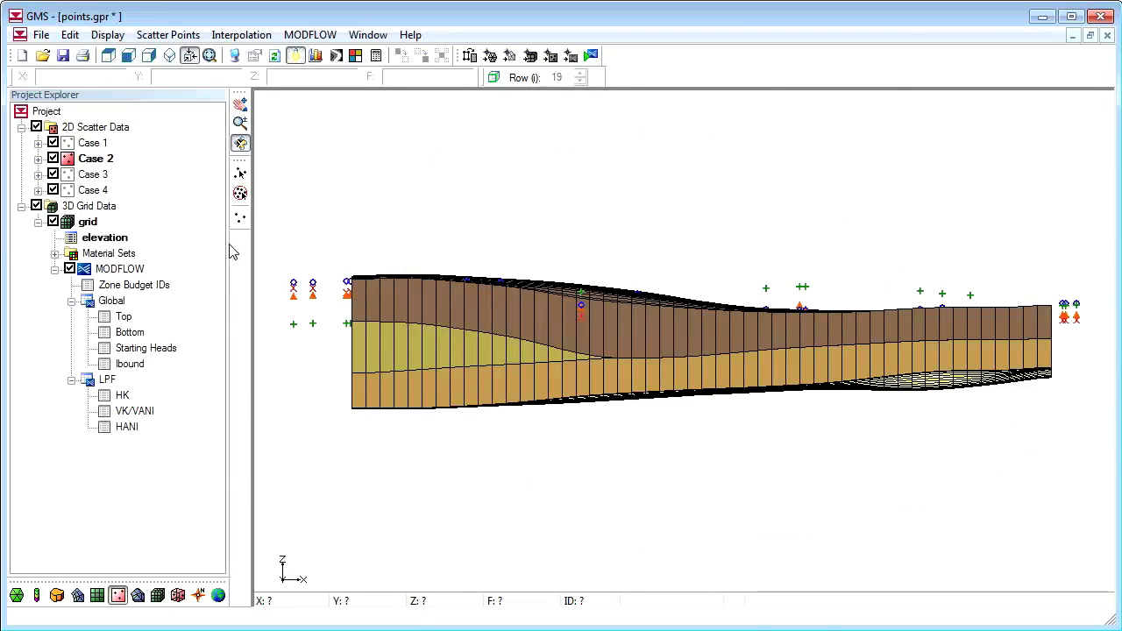
Interpolate Case 3 to MODFLOW layers, keeping the existing dataset mapping
right_click(93, 173)
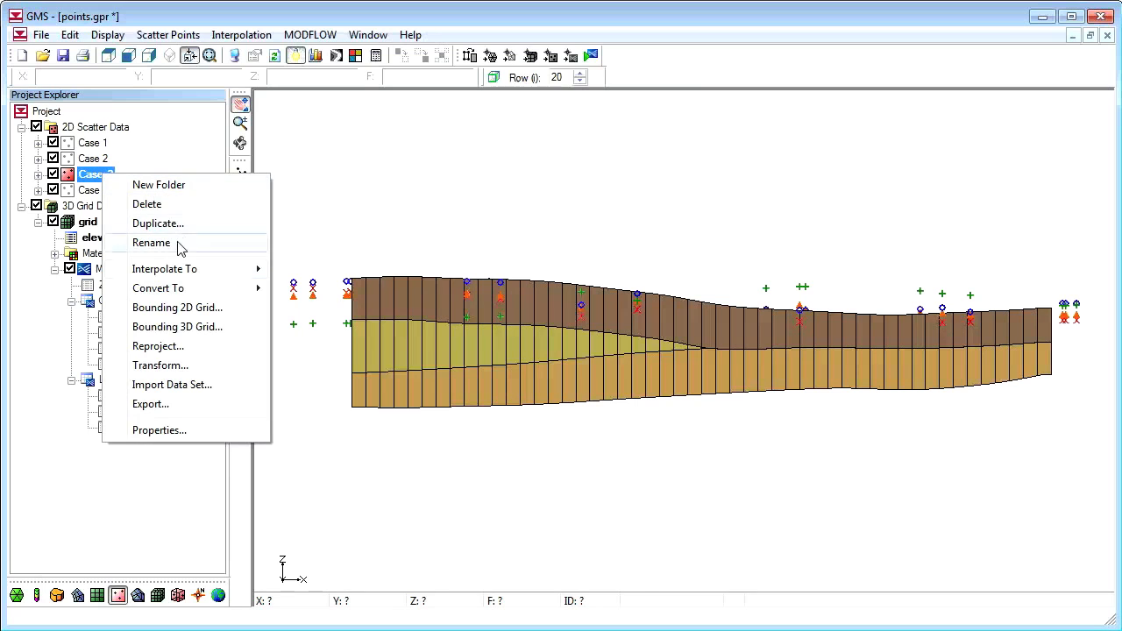
click(164, 269)
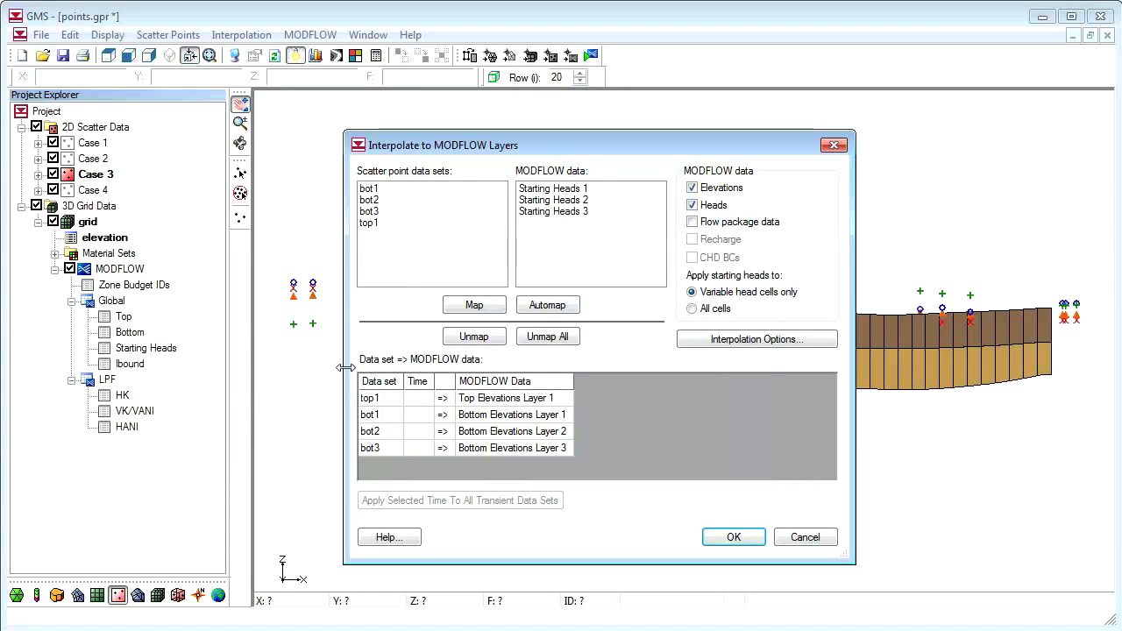
mouse_move(430, 402)
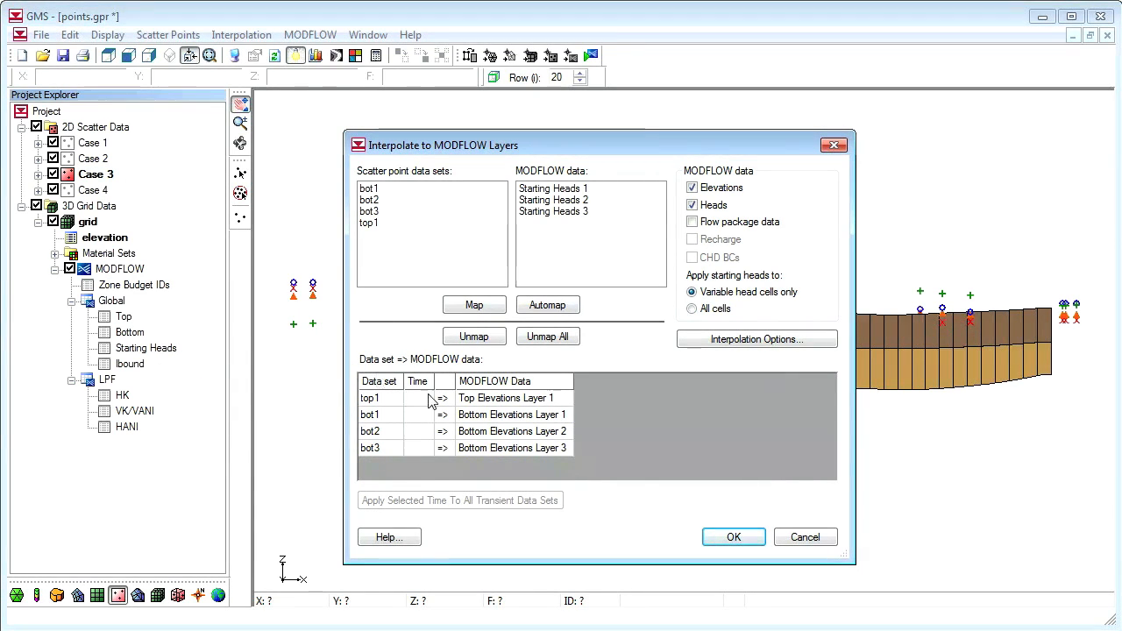
click(734, 537)
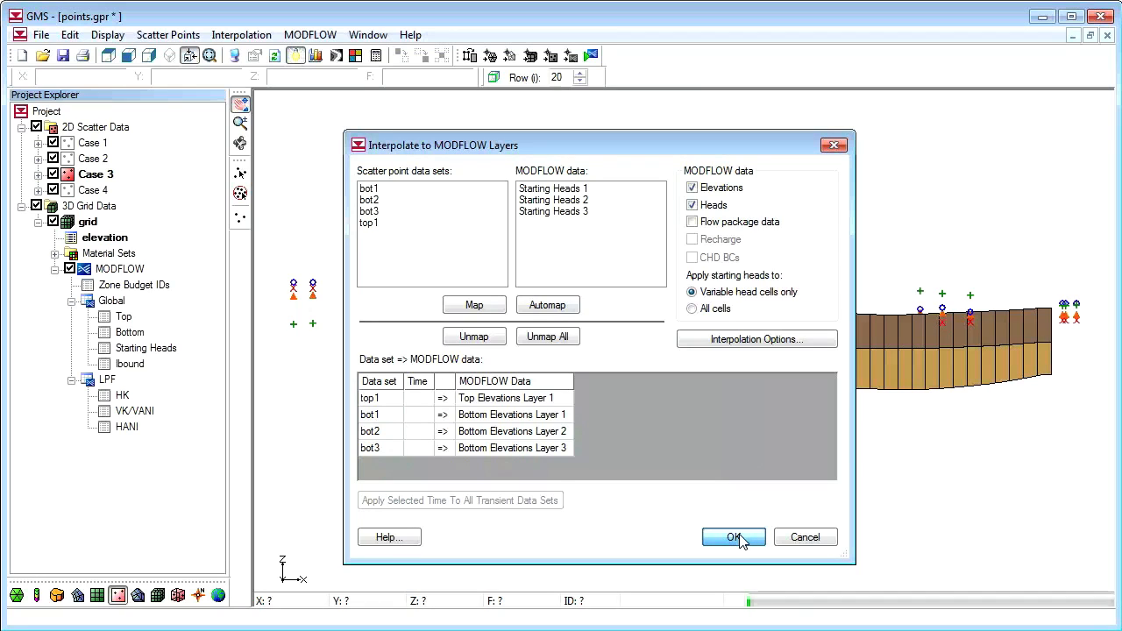
click(734, 537)
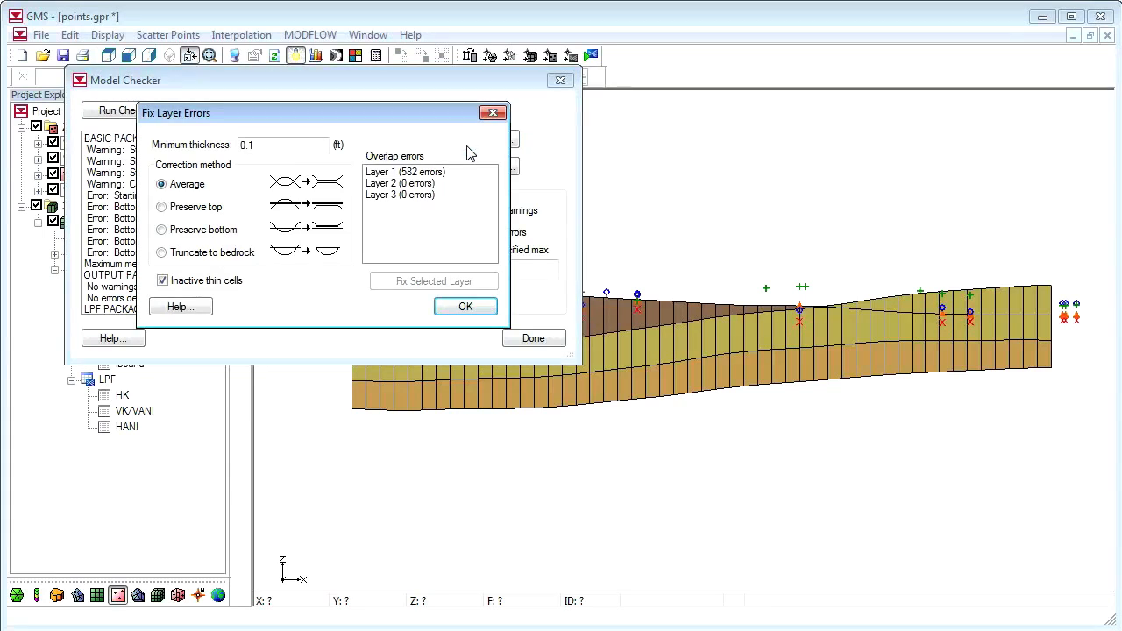
Fix the 582 layer 1 overlaps with Preserve top, re-run the check, and close the checker
click(161, 207)
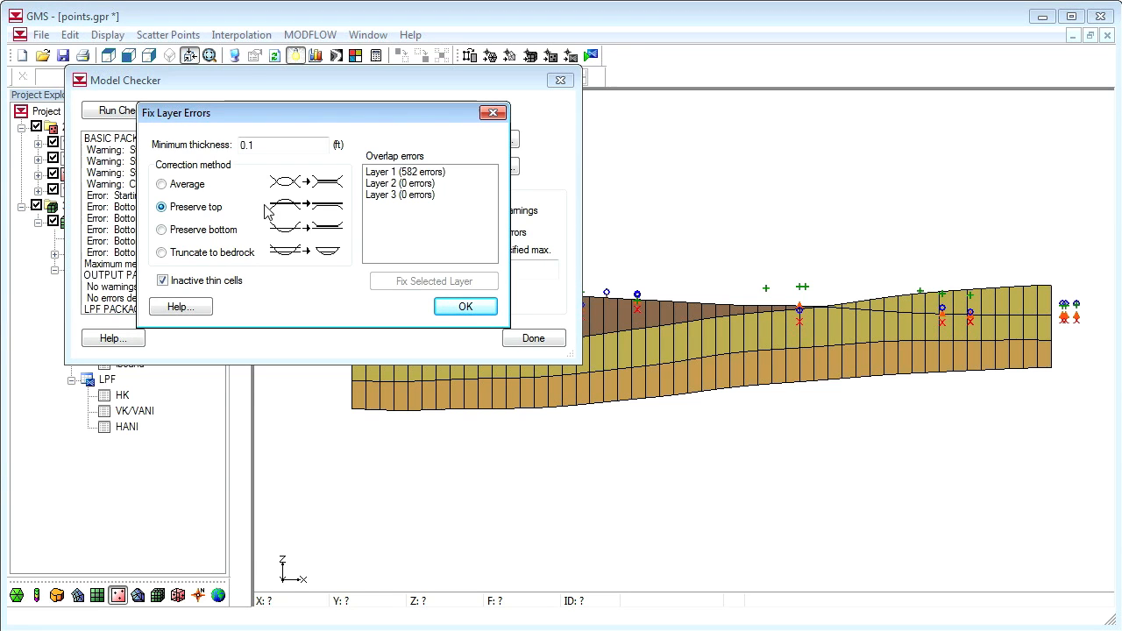
click(464, 306)
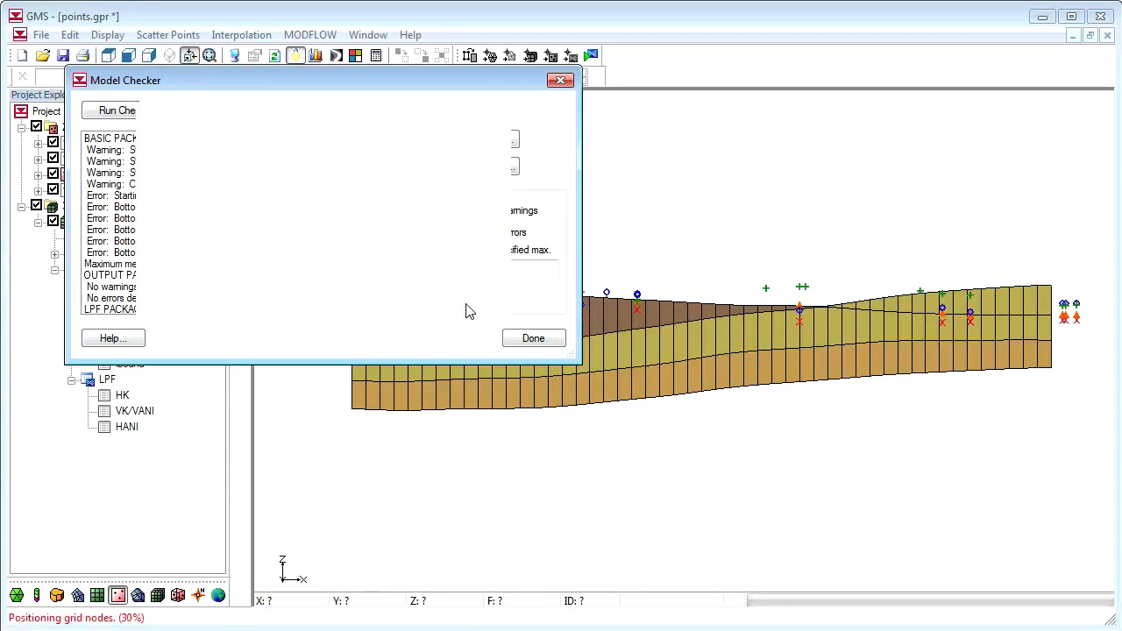
click(121, 109)
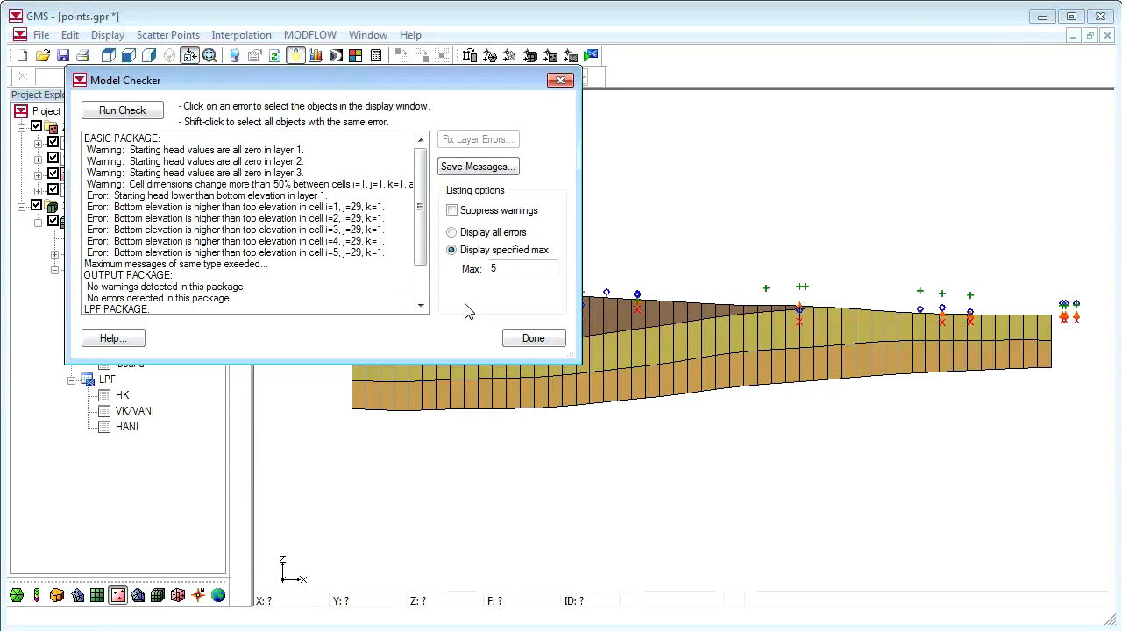
click(533, 339)
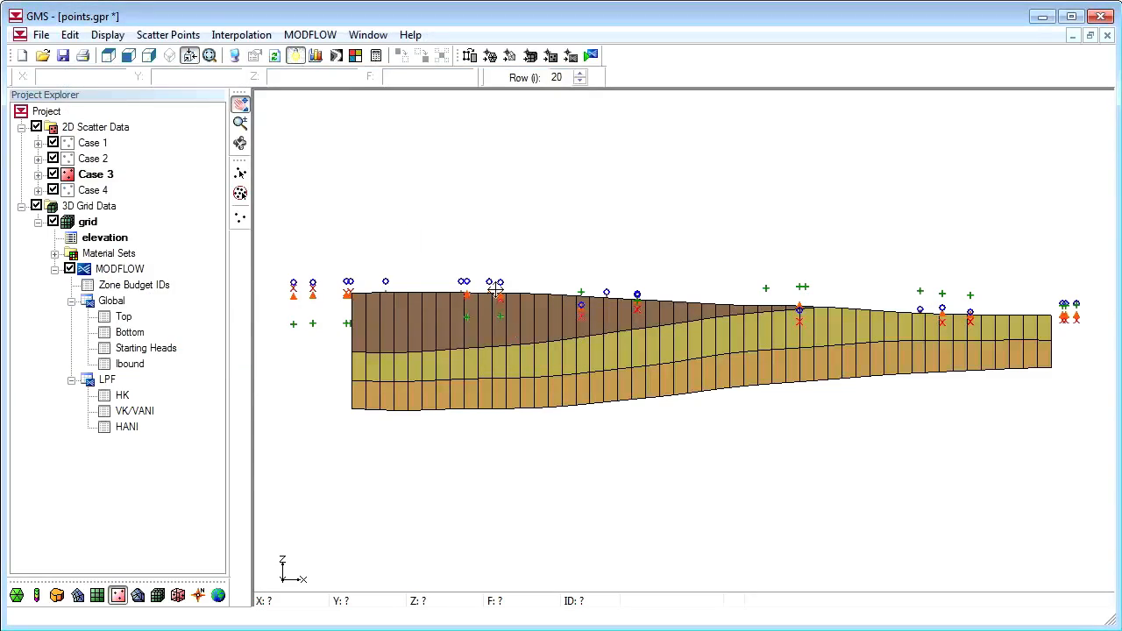
click(169, 55)
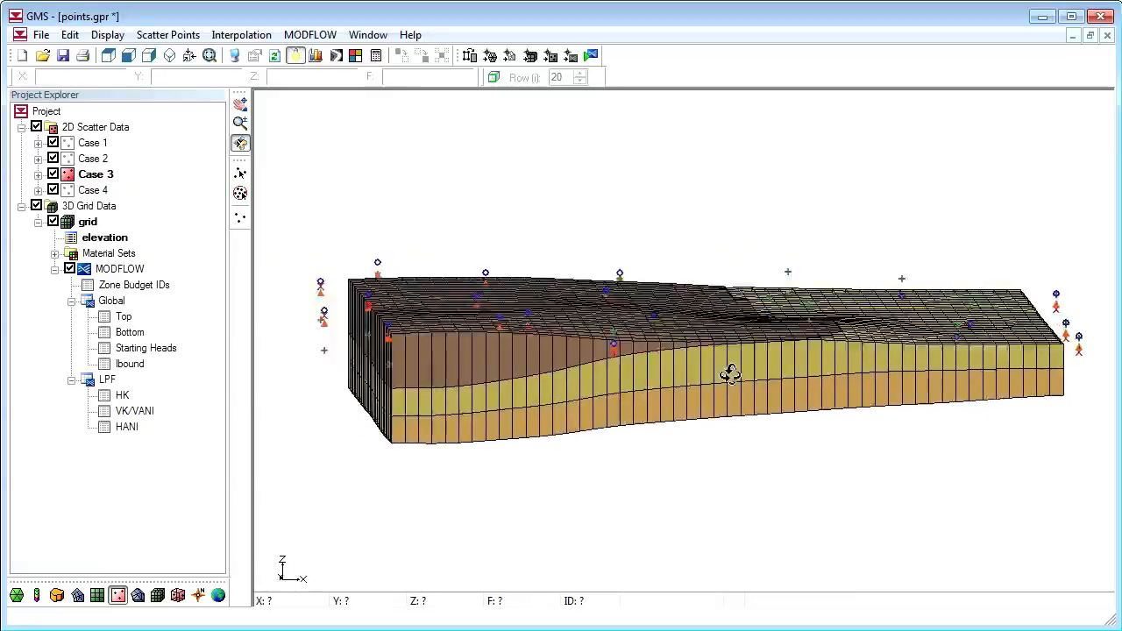
drag(732, 373, 701, 438)
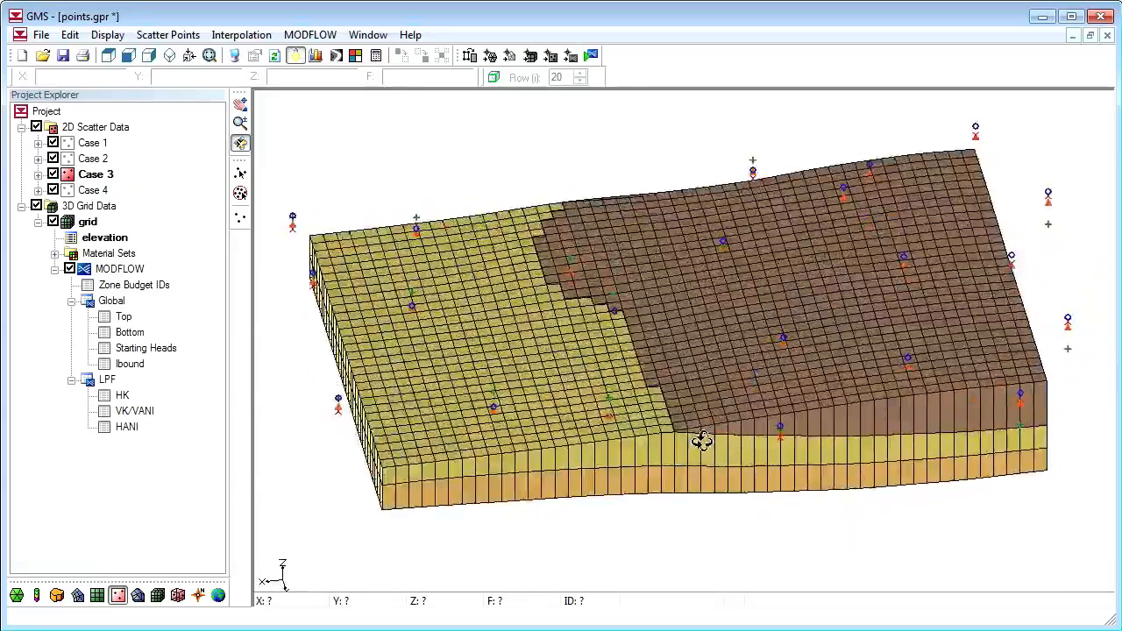
drag(702, 439, 833, 539)
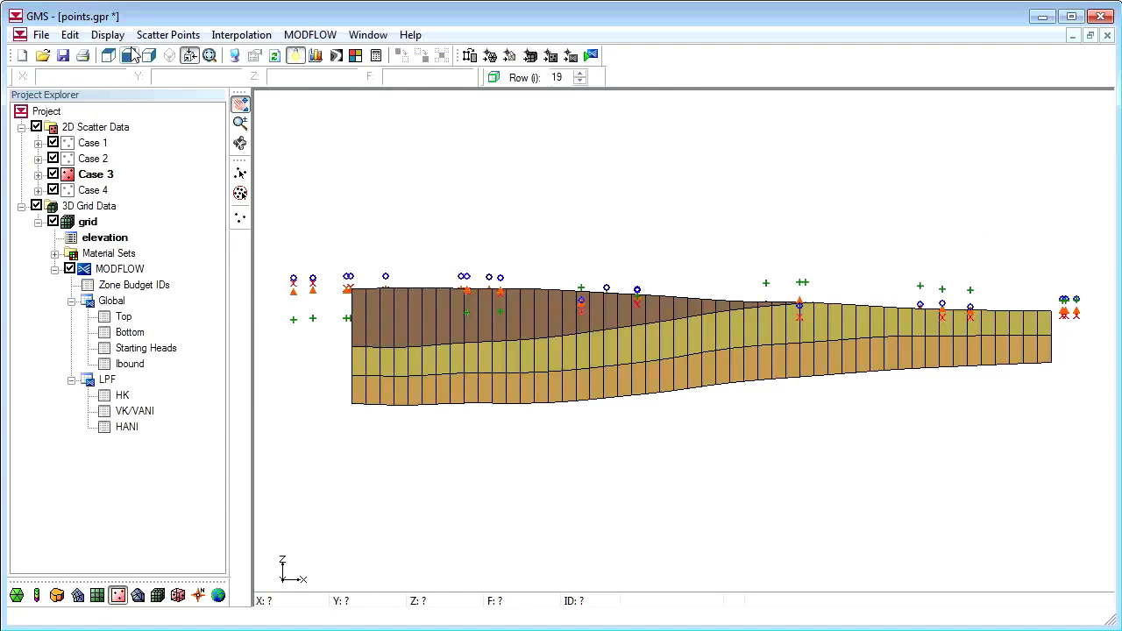
Set the MODFLOW IBOUND array to a constant value of 1 across the grid
click(310, 34)
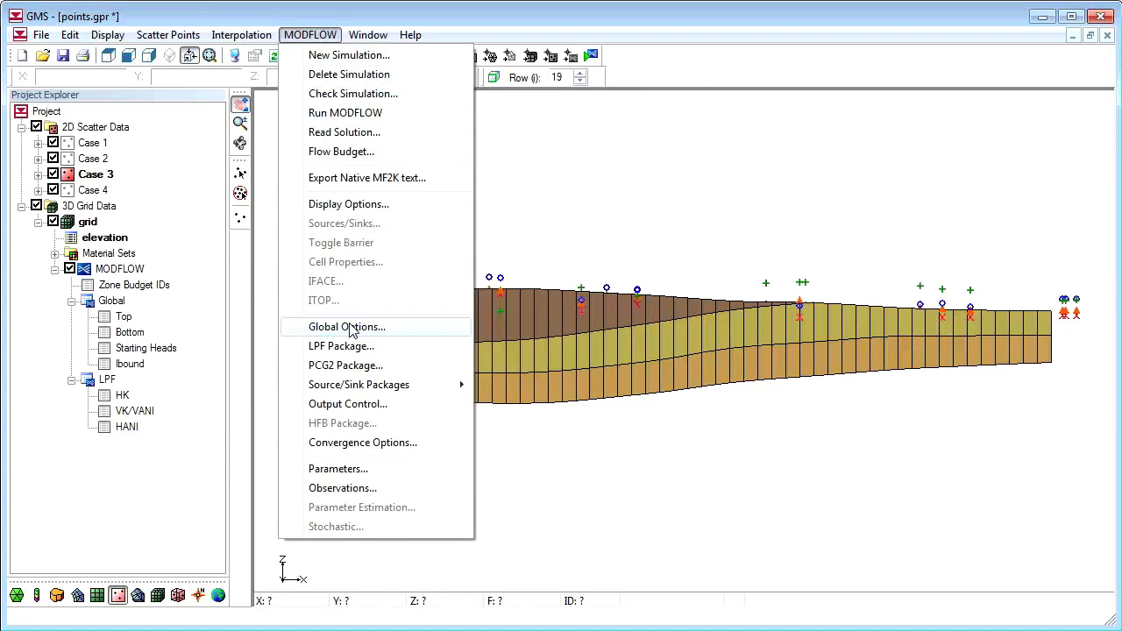
click(346, 327)
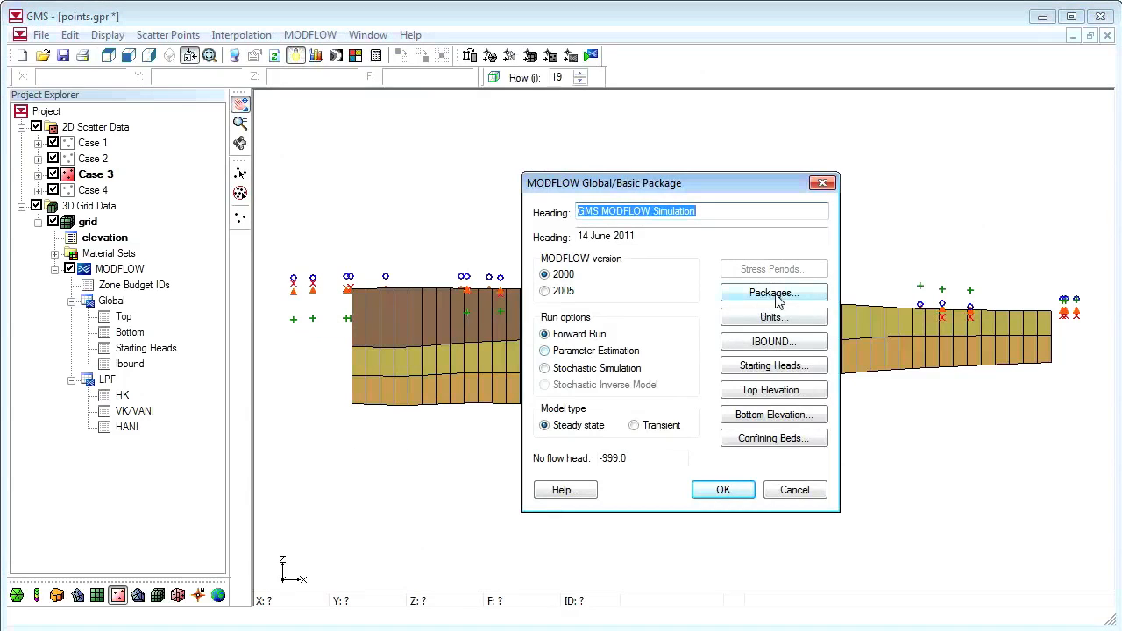
mouse_move(773, 341)
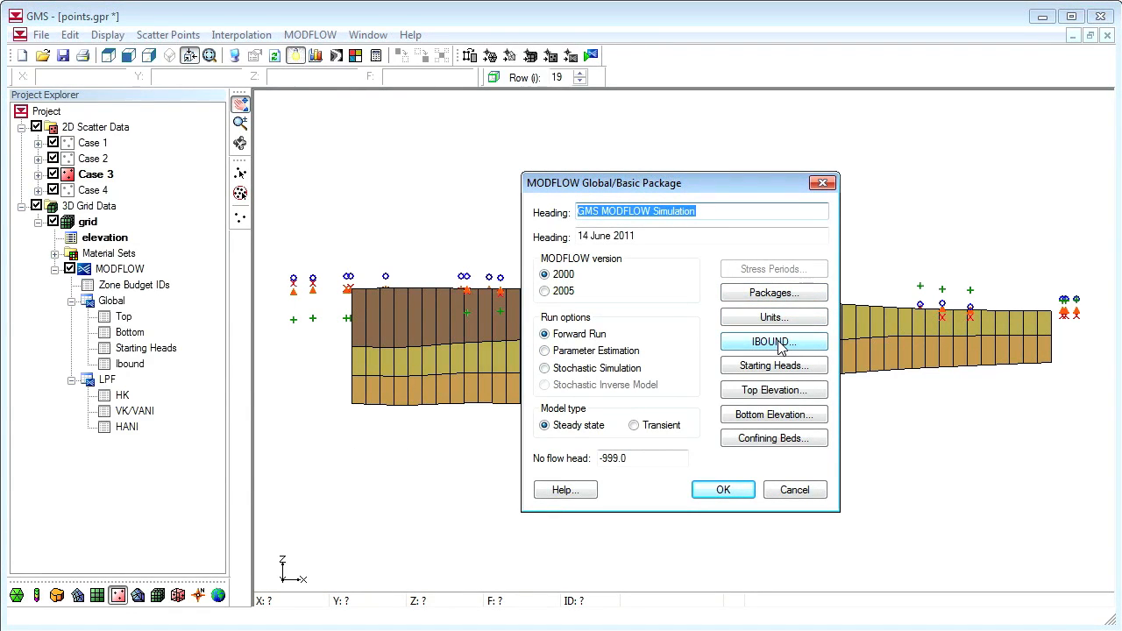
click(772, 341)
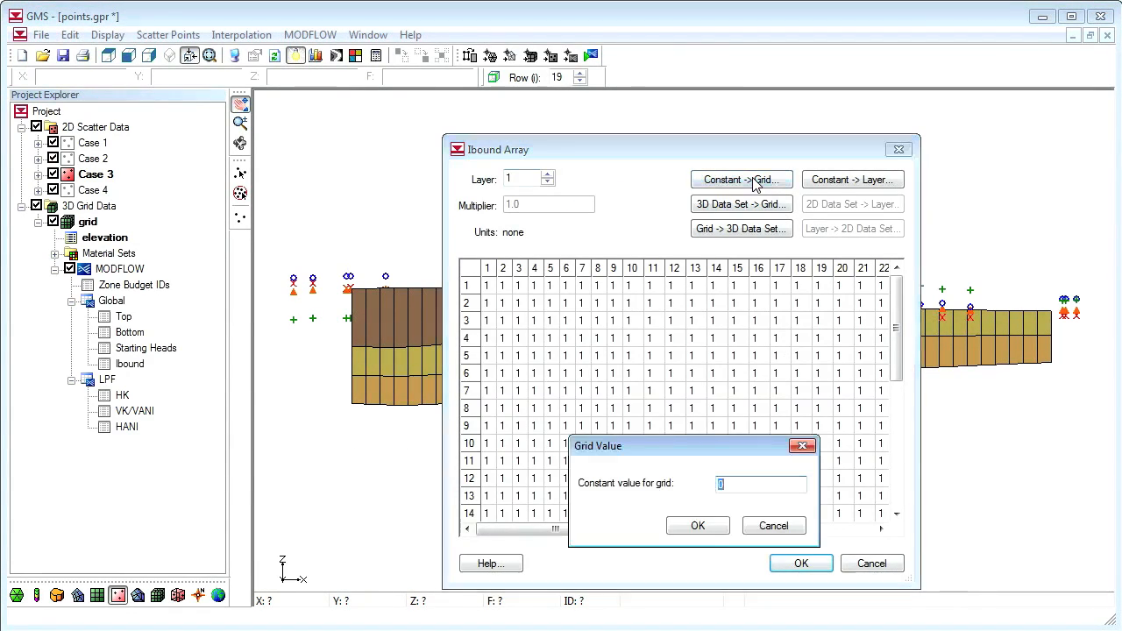
text(1)
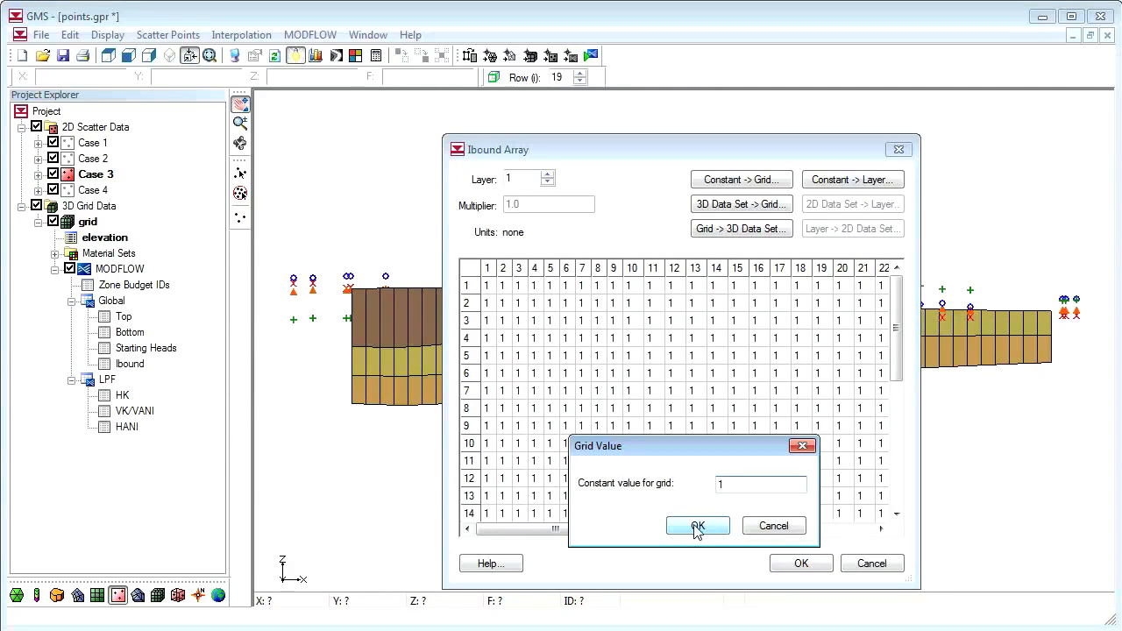
click(697, 525)
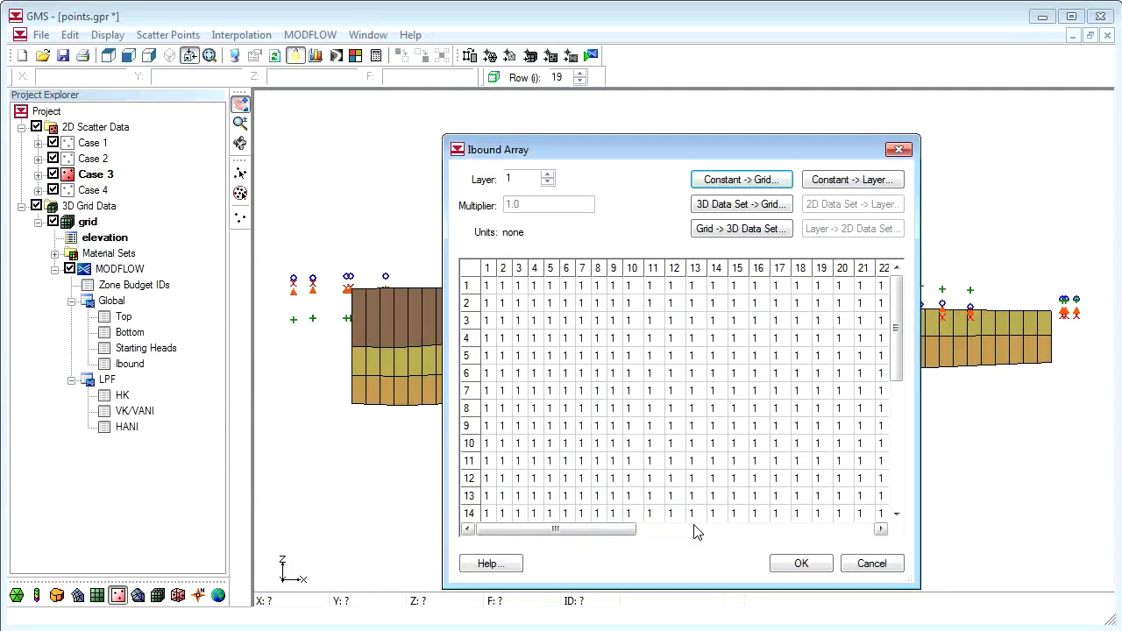
click(800, 562)
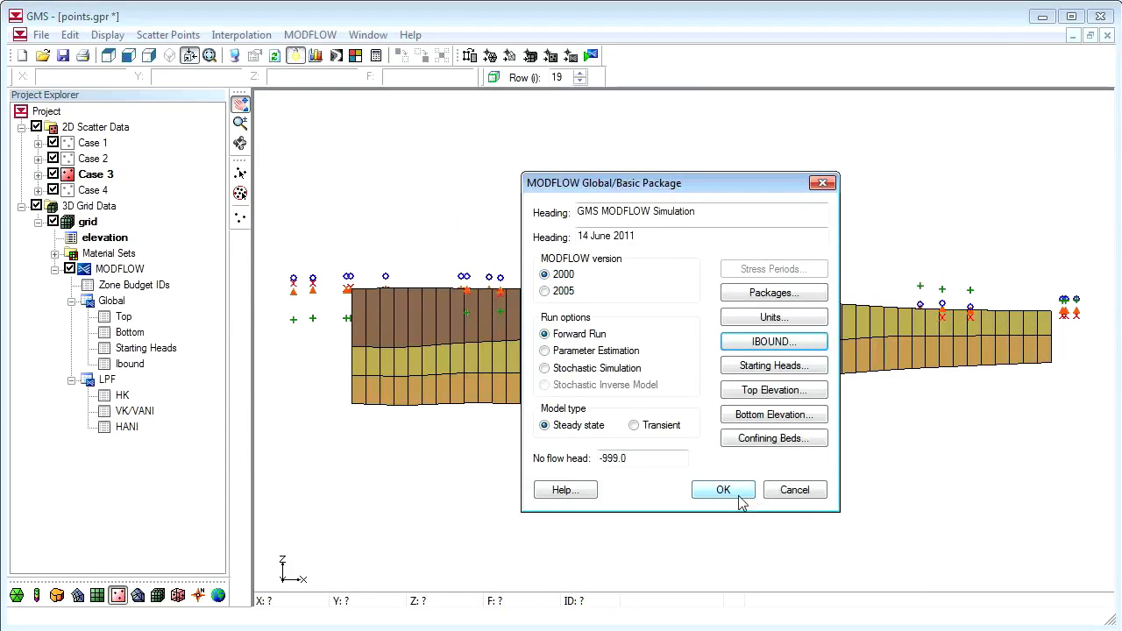
click(723, 489)
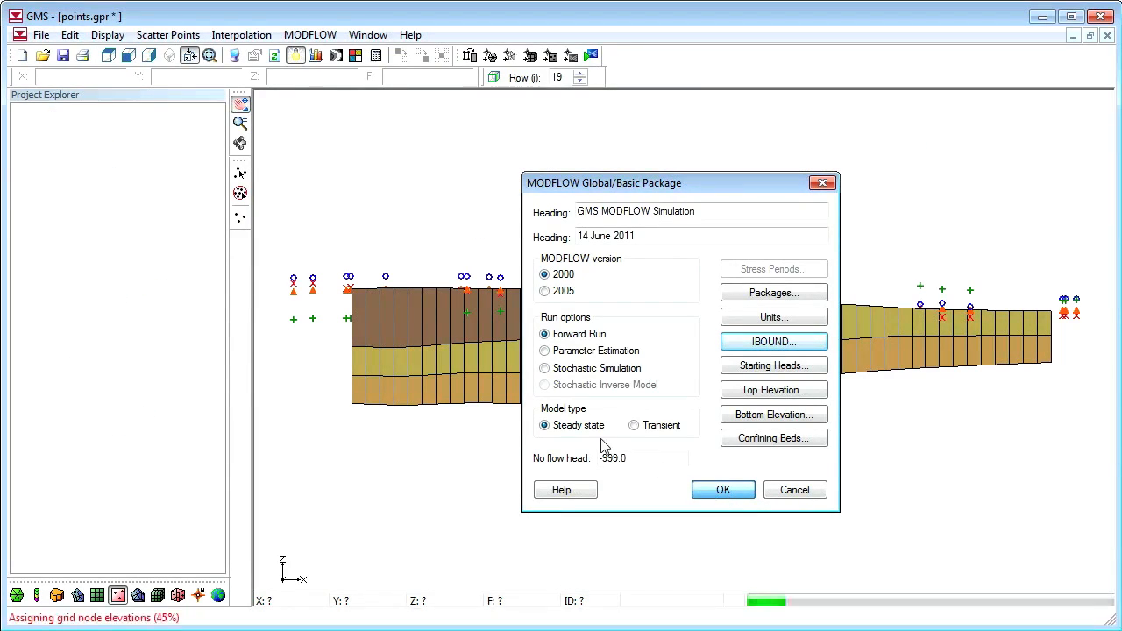
Interpolate Case 4 scatter points to MODFLOW layers using the top1/bot1–bot3 mapping
right_click(92, 189)
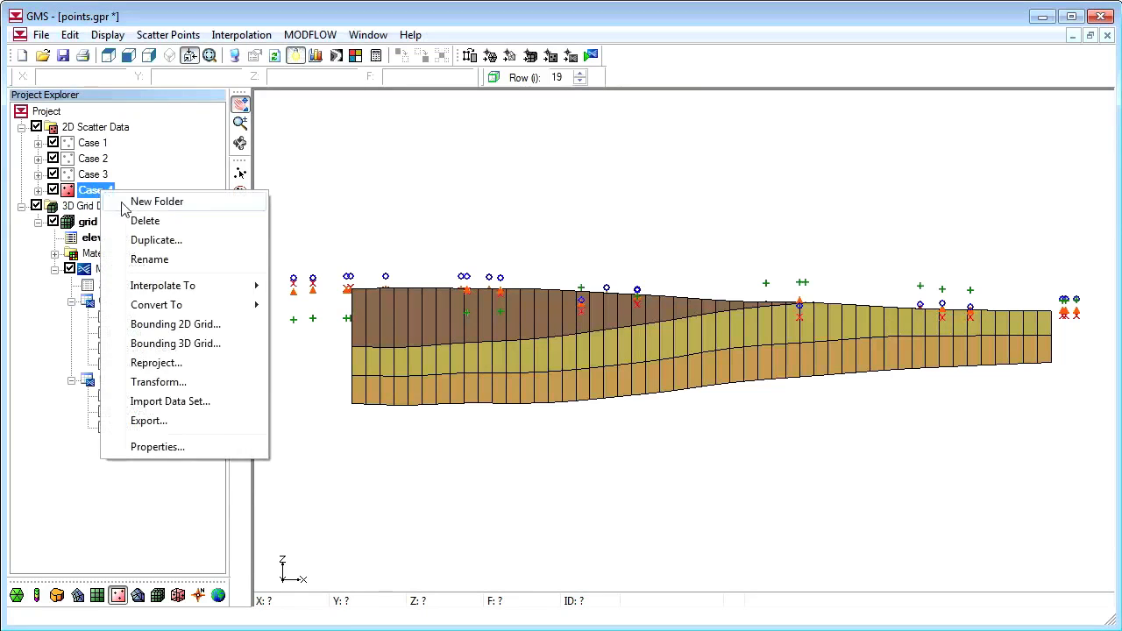
click(162, 285)
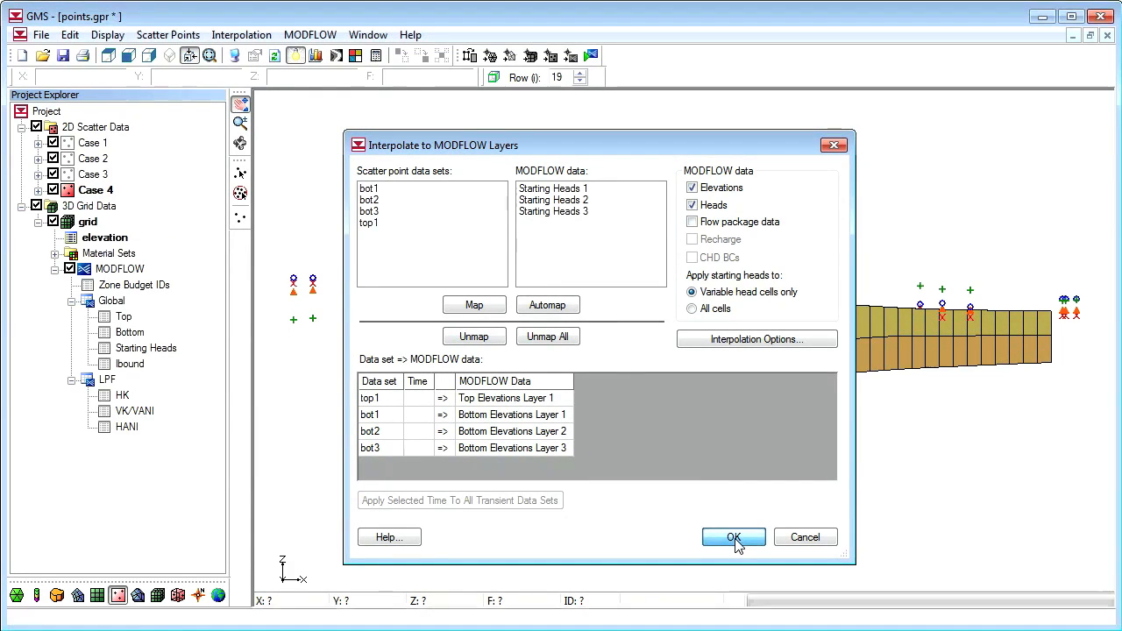
click(733, 538)
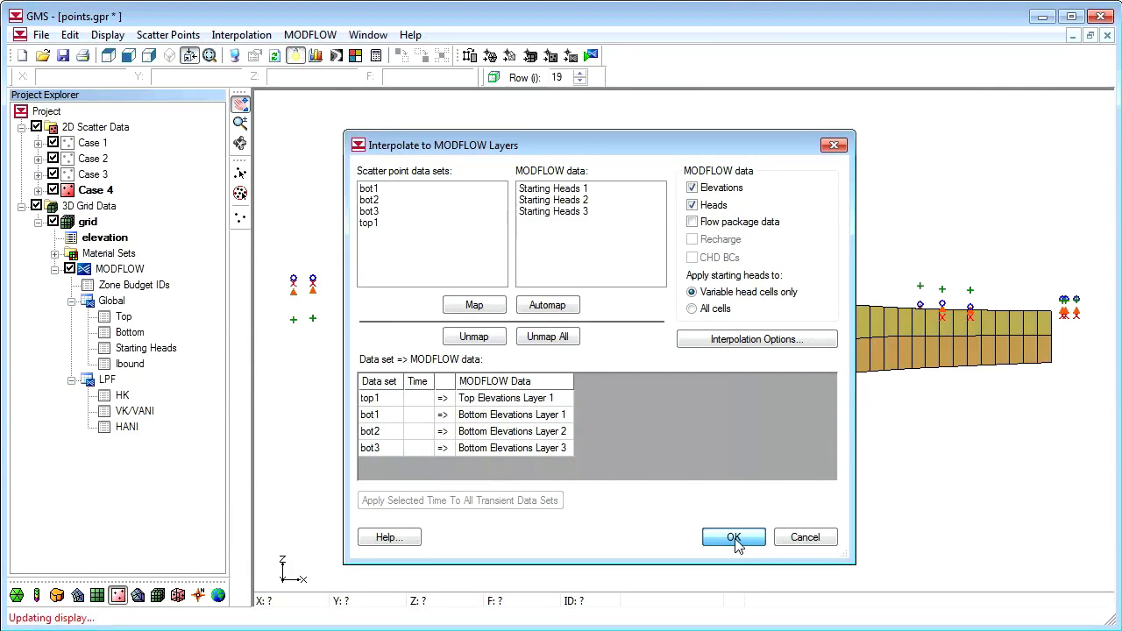
click(733, 537)
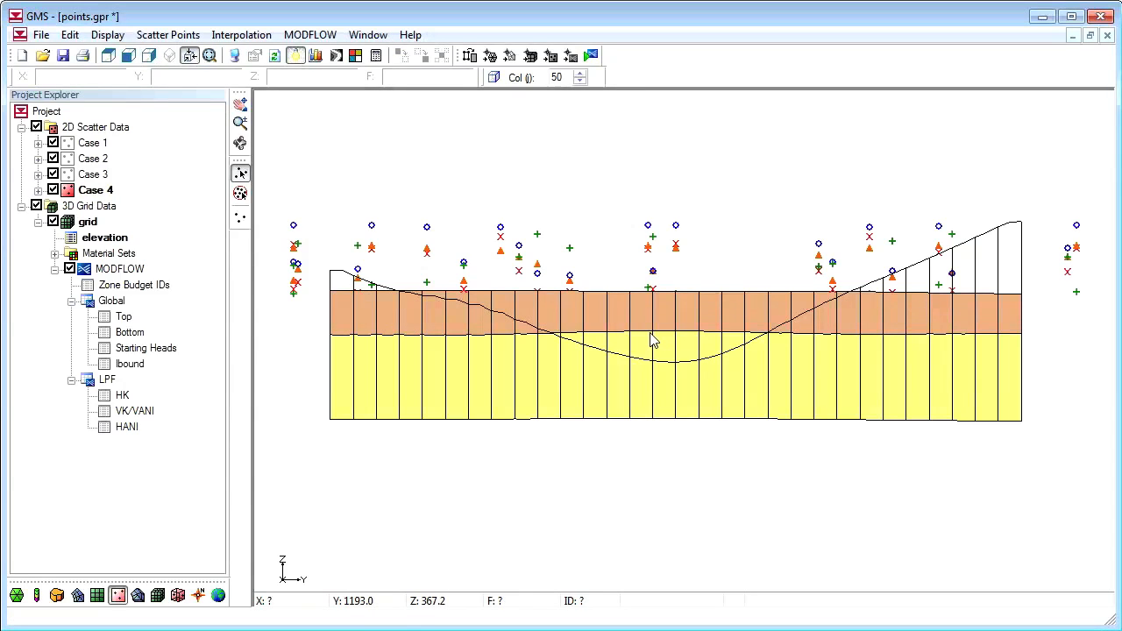
mouse_move(640, 344)
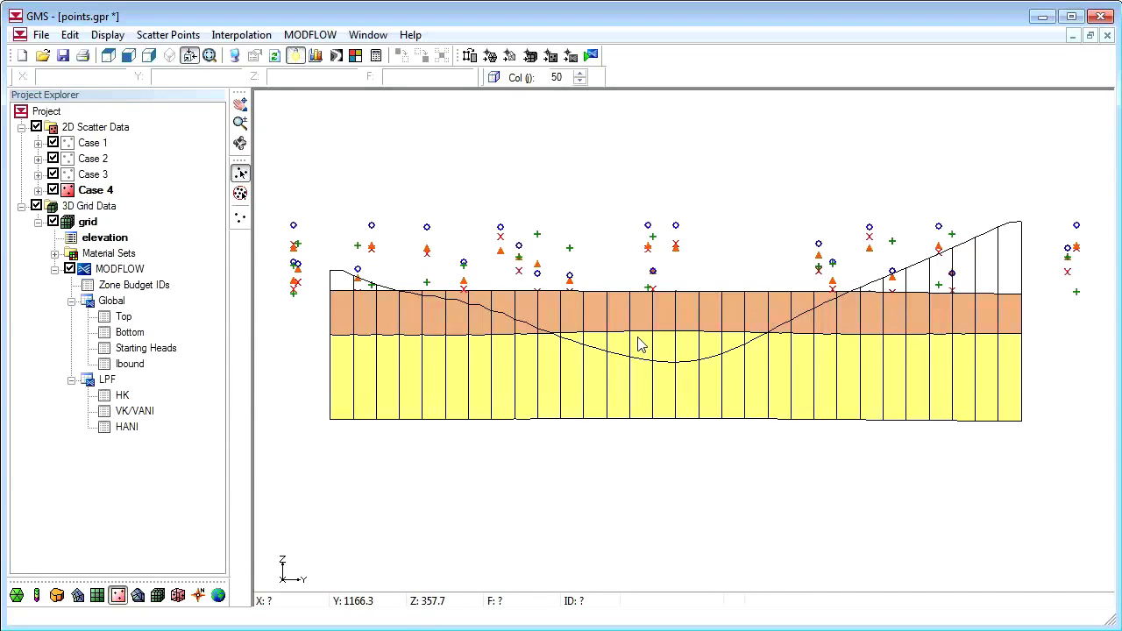
click(309, 34)
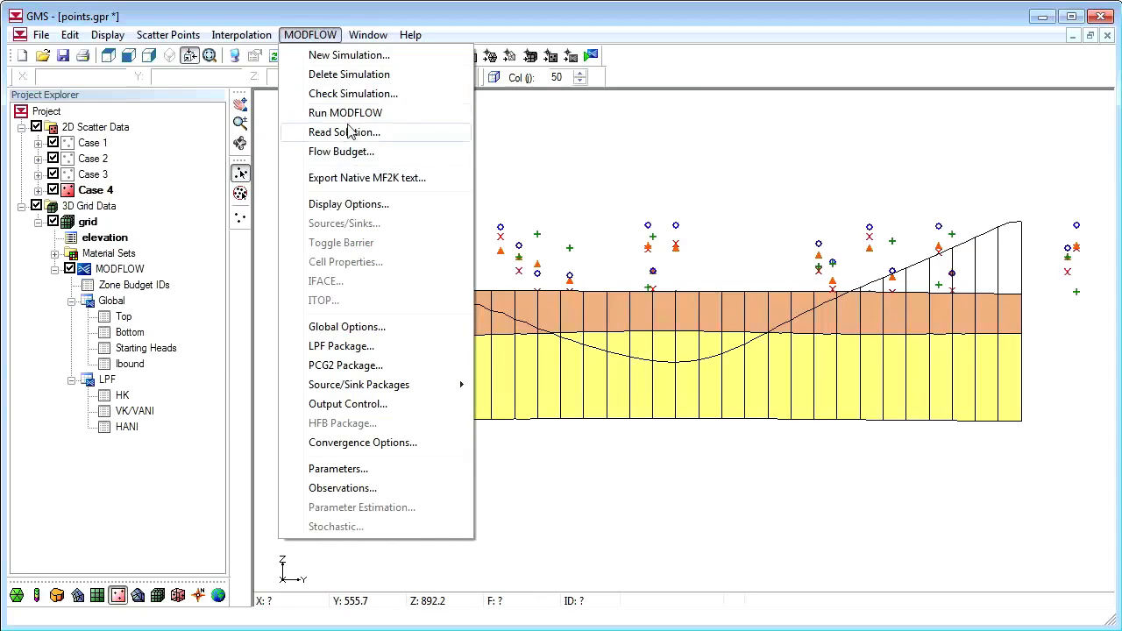
Run the model check and fix layer 3 overlaps by truncating to bedrock
click(353, 93)
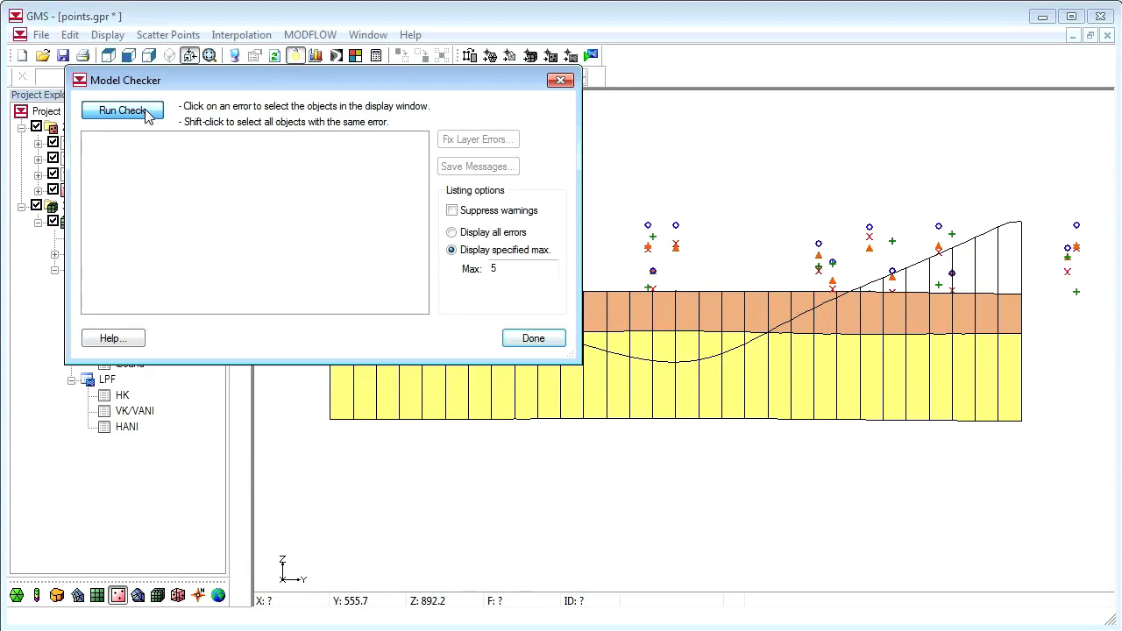
click(122, 110)
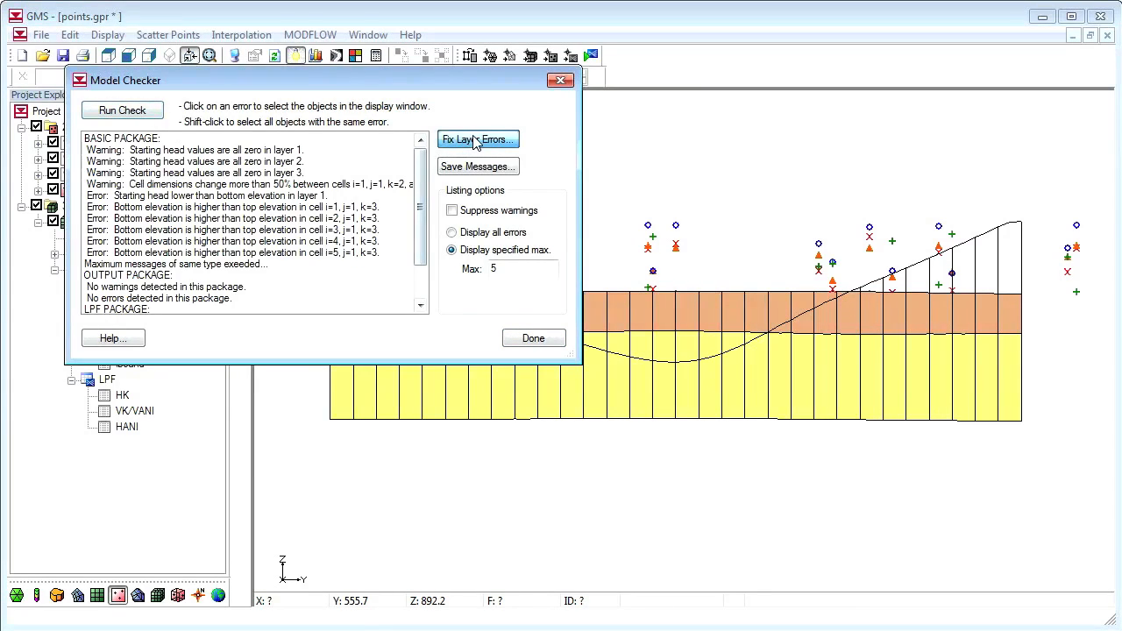
click(478, 139)
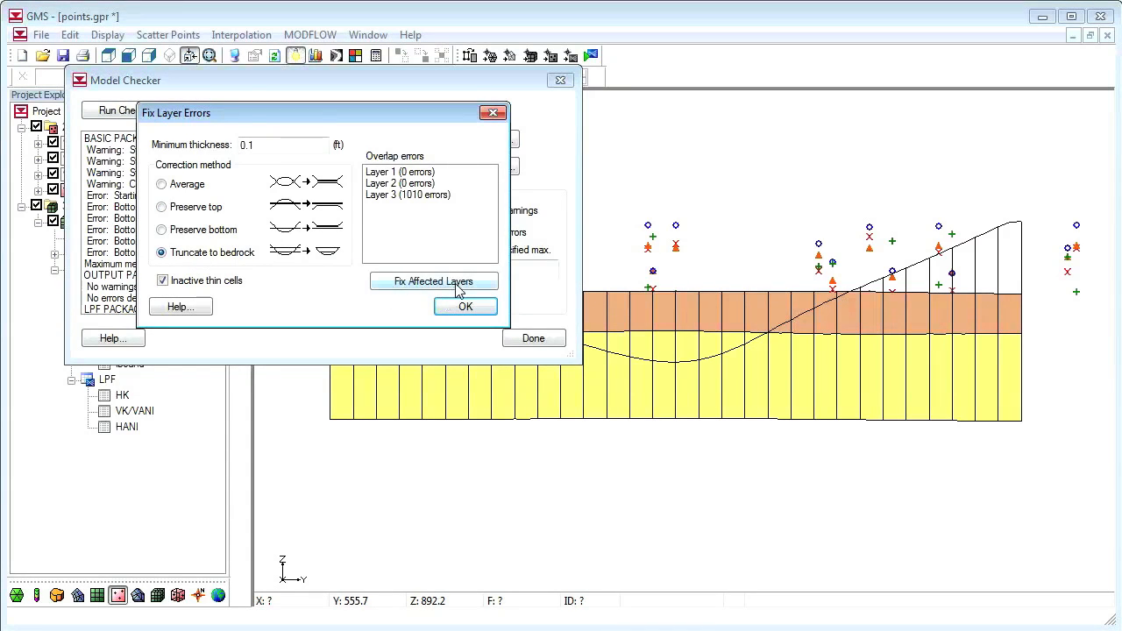
click(434, 281)
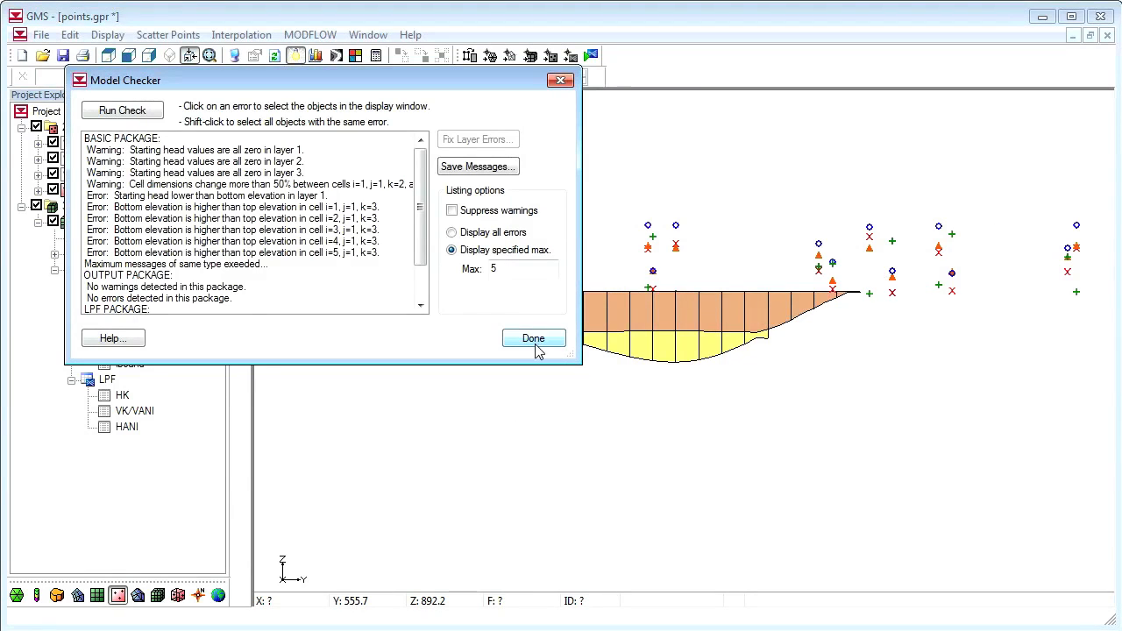
click(532, 338)
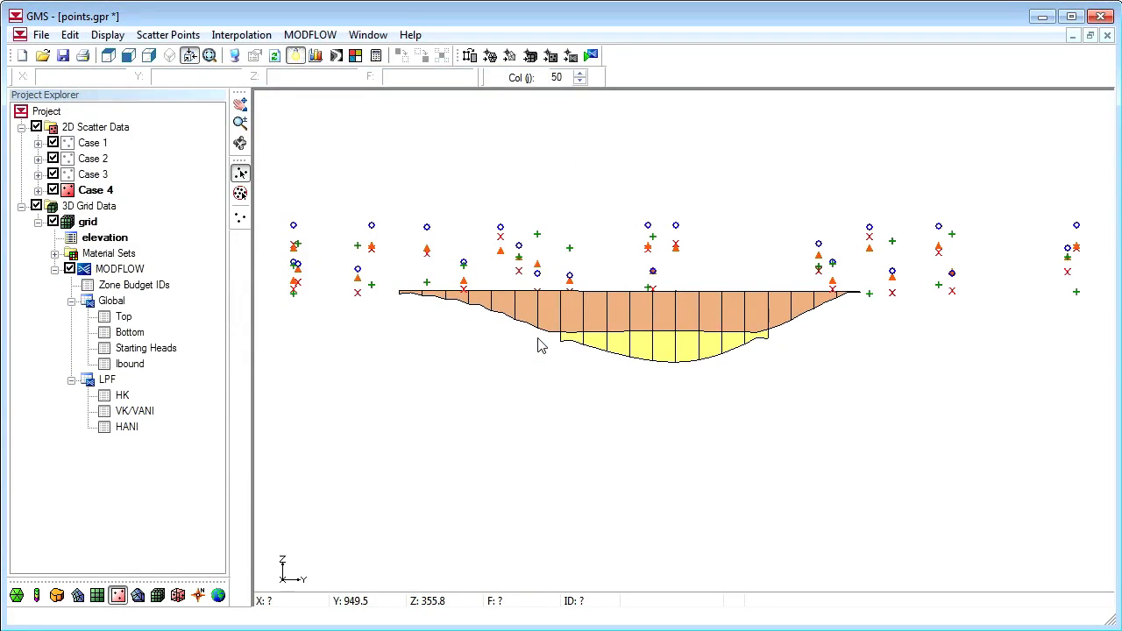